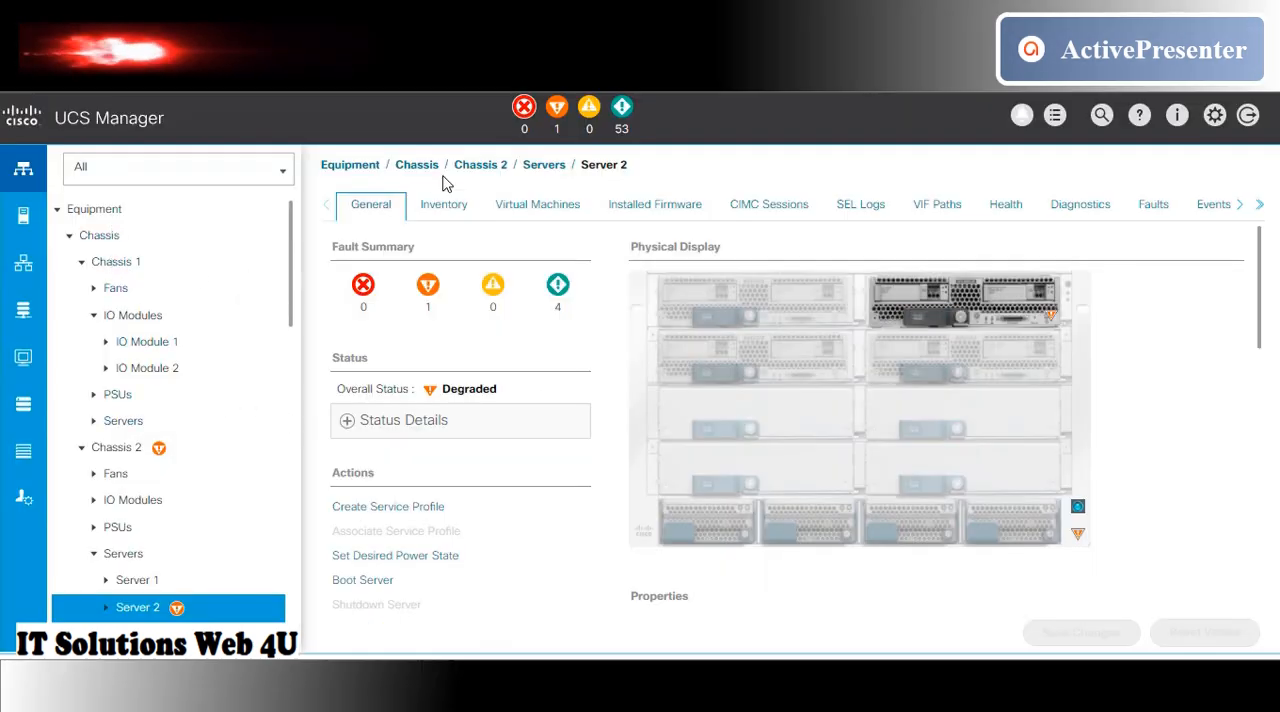
# Filter faults to Major, read DIMM_K1 fault F0185, and show Server 2's memory-inoperable error.
pyautogui.click(556, 107)
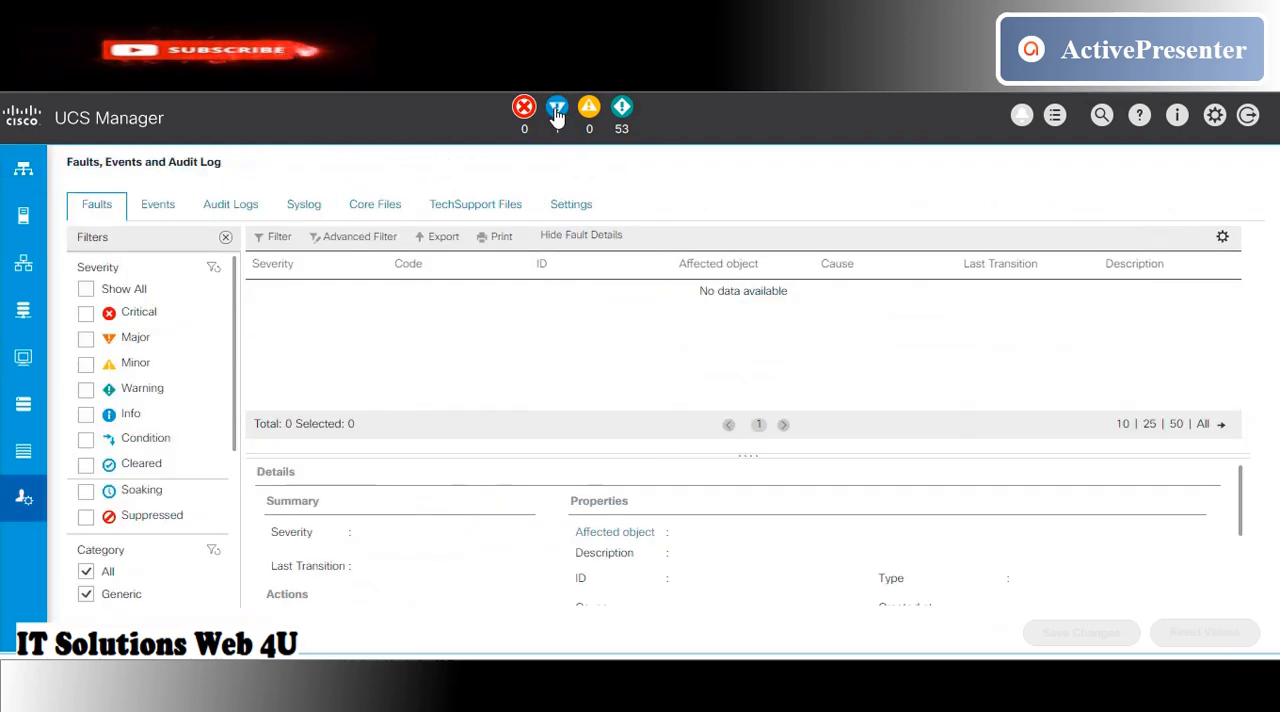
pyautogui.click(85, 337)
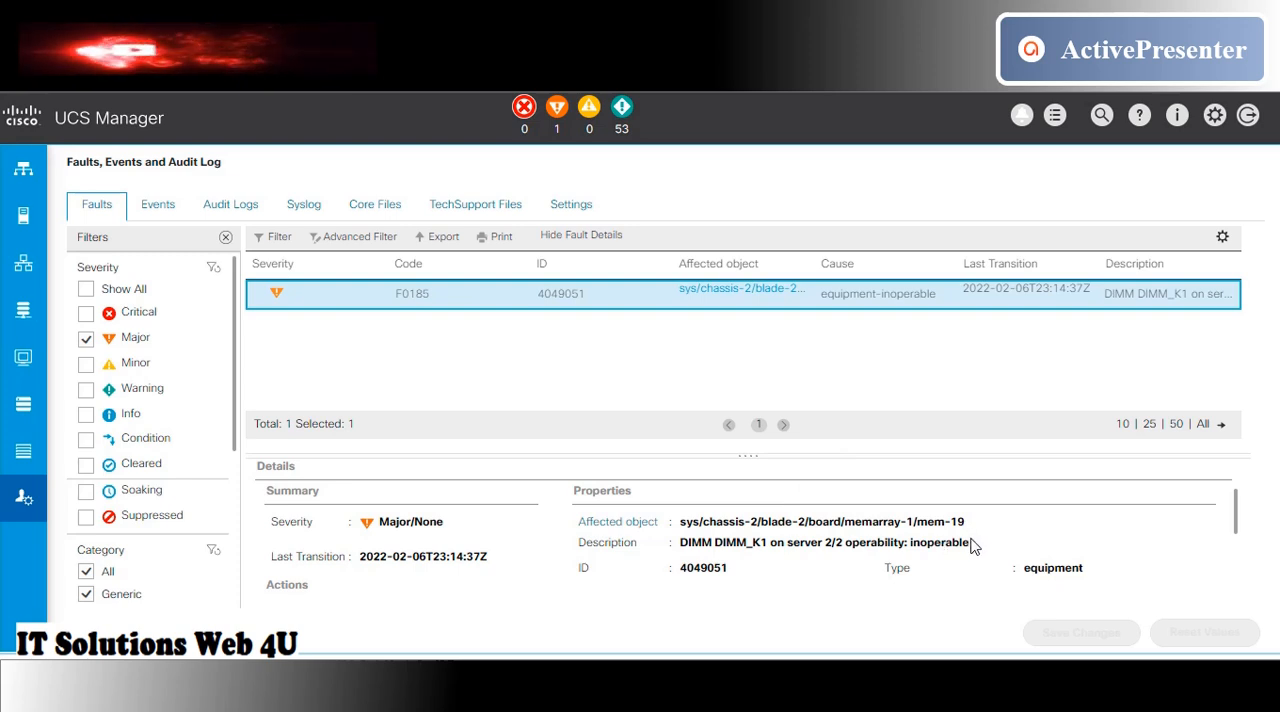
pyautogui.moveTo(680, 542); pyautogui.dragTo(968, 542)
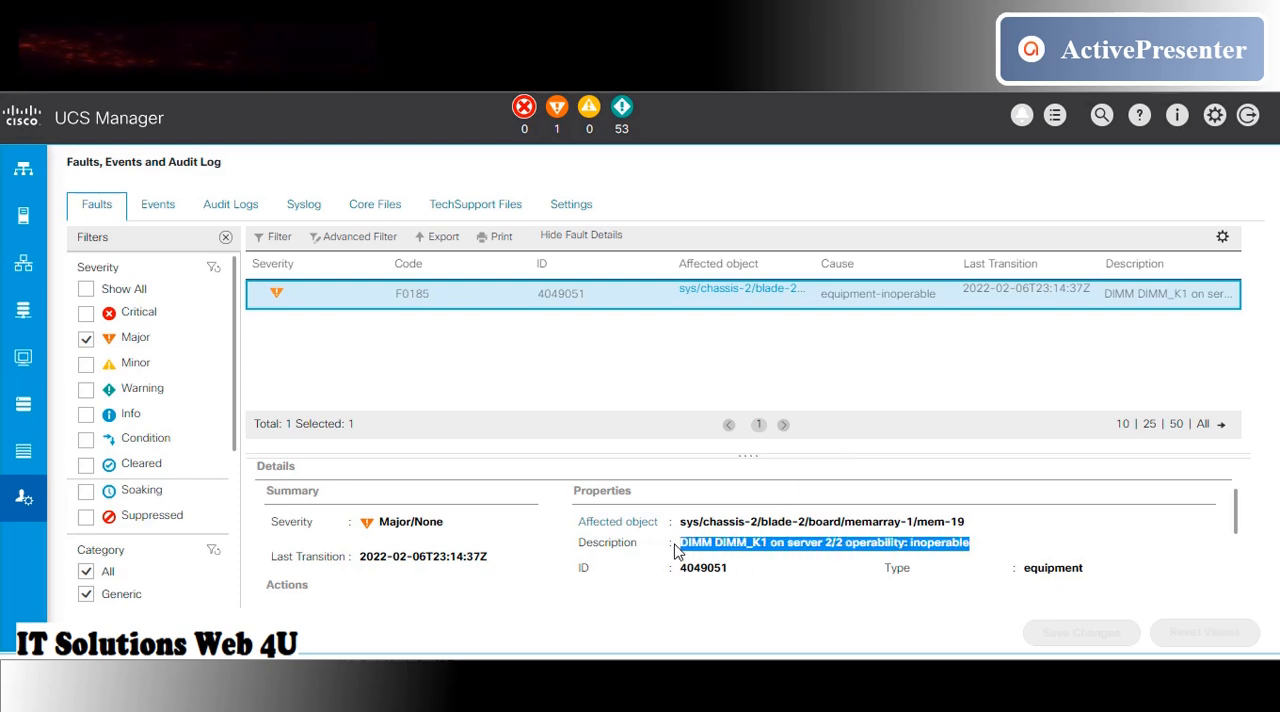
pyautogui.moveTo(535, 192)
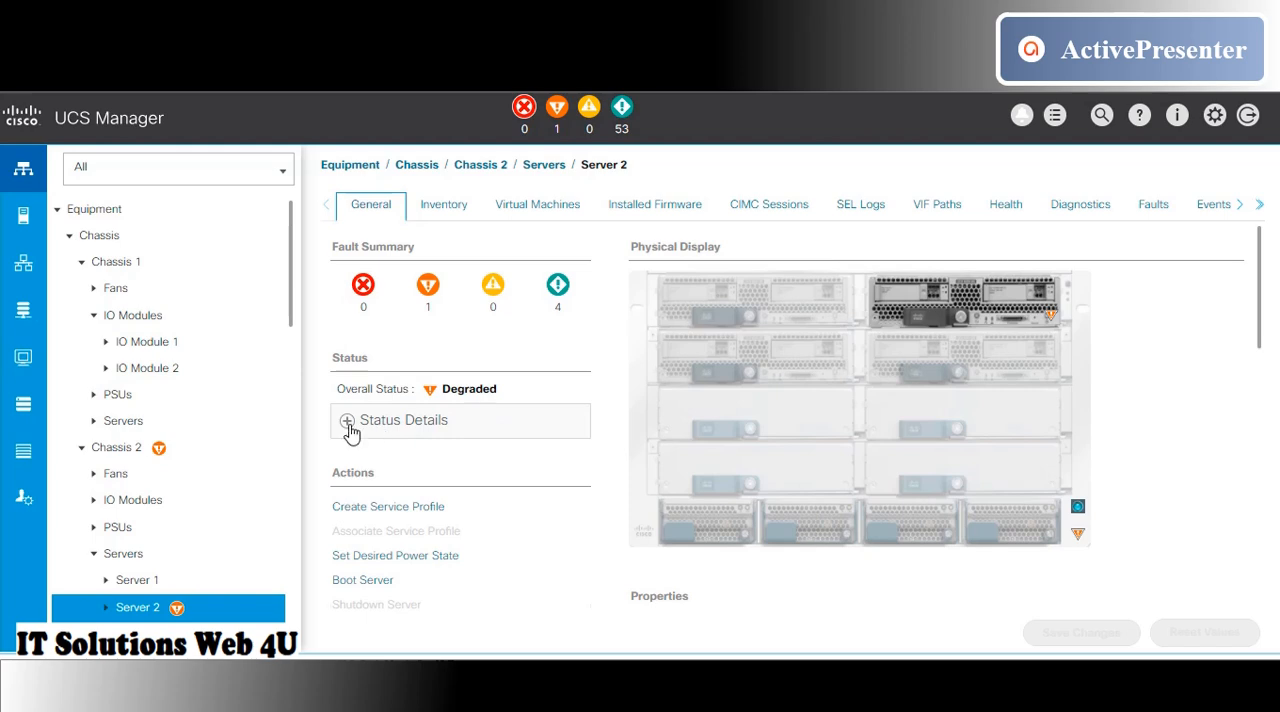
pyautogui.click(347, 419)
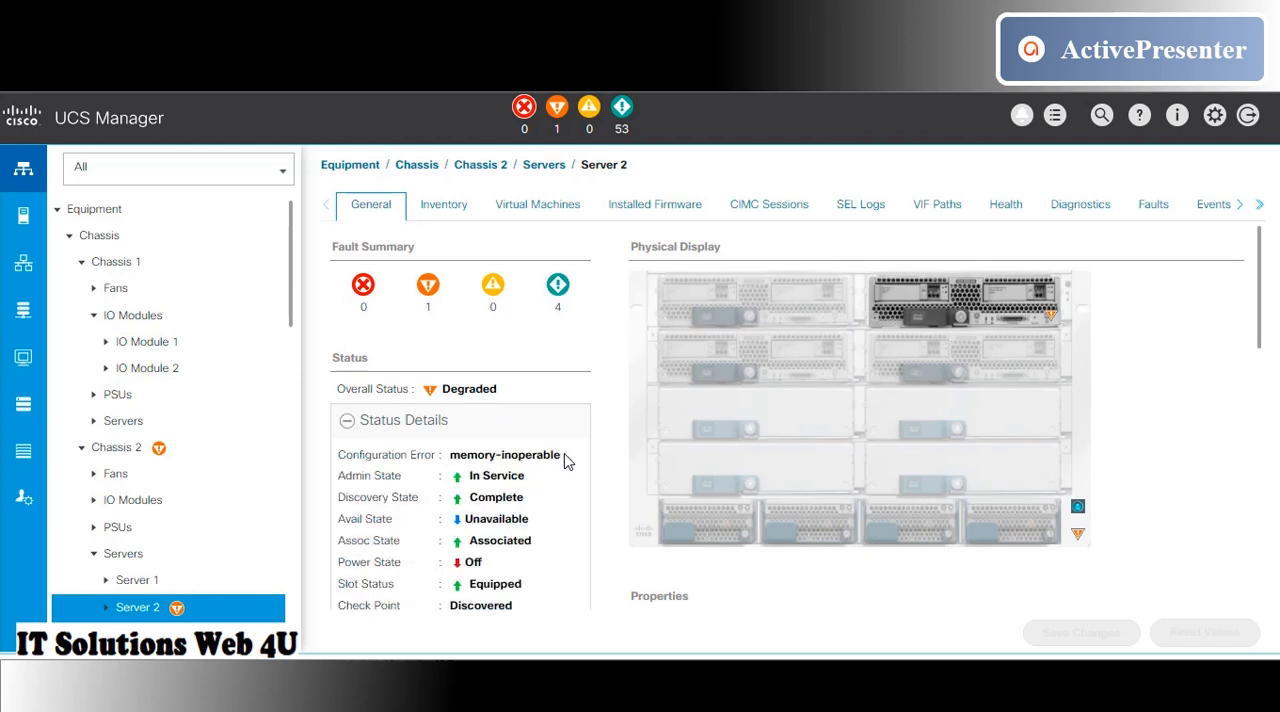
pyautogui.doubleClick(505, 454)
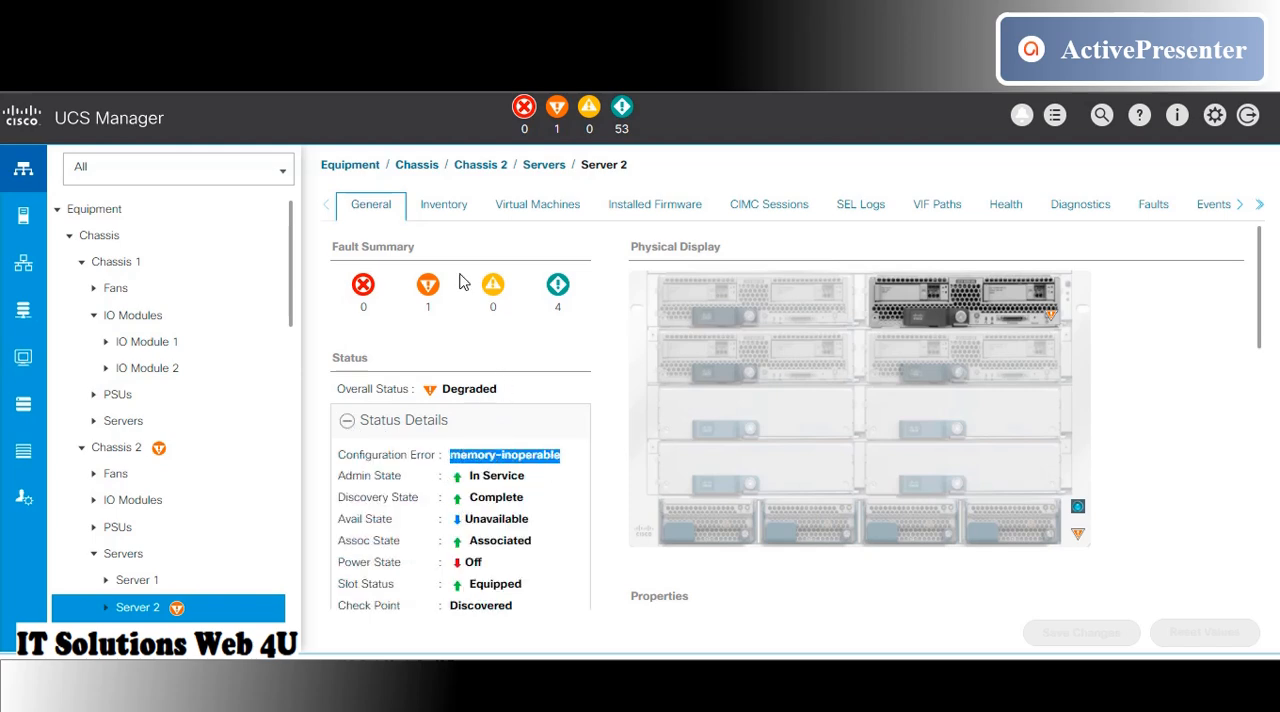
# In Server 2's Memory inventory, find Memory 19 (DIMM_K1) and view its properties.
pyautogui.click(443, 204)
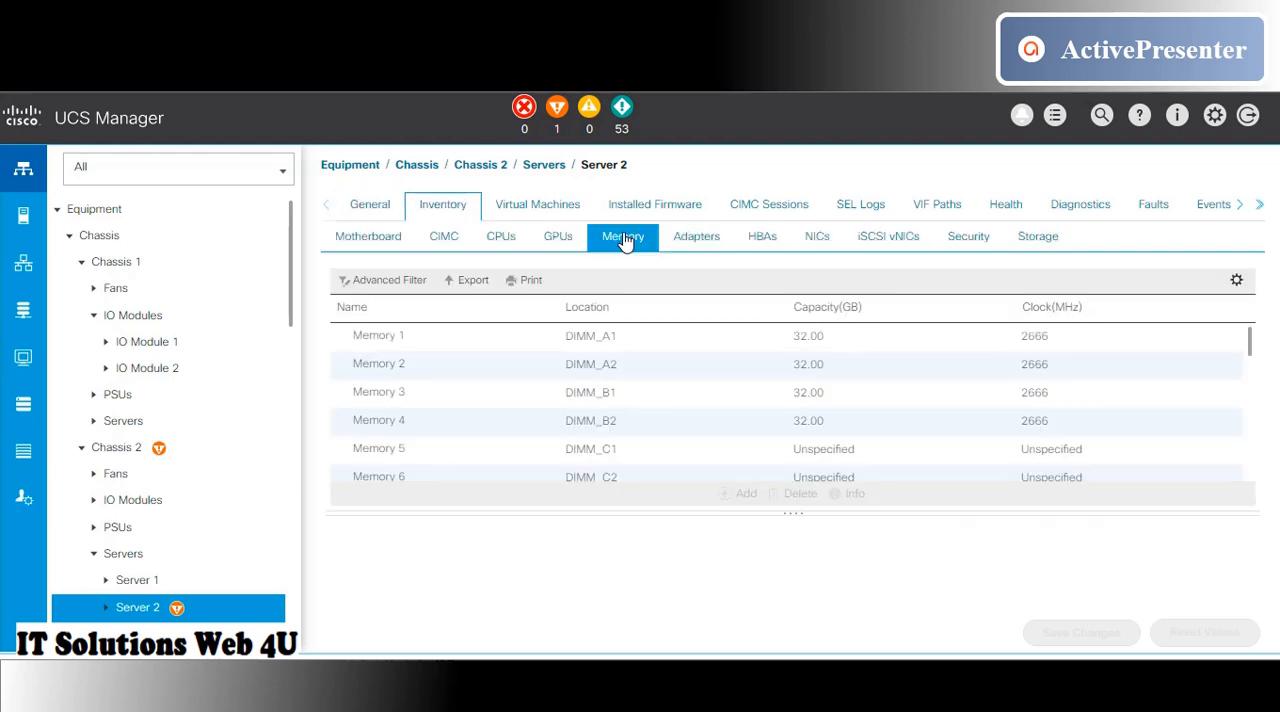
pyautogui.scroll(-3)
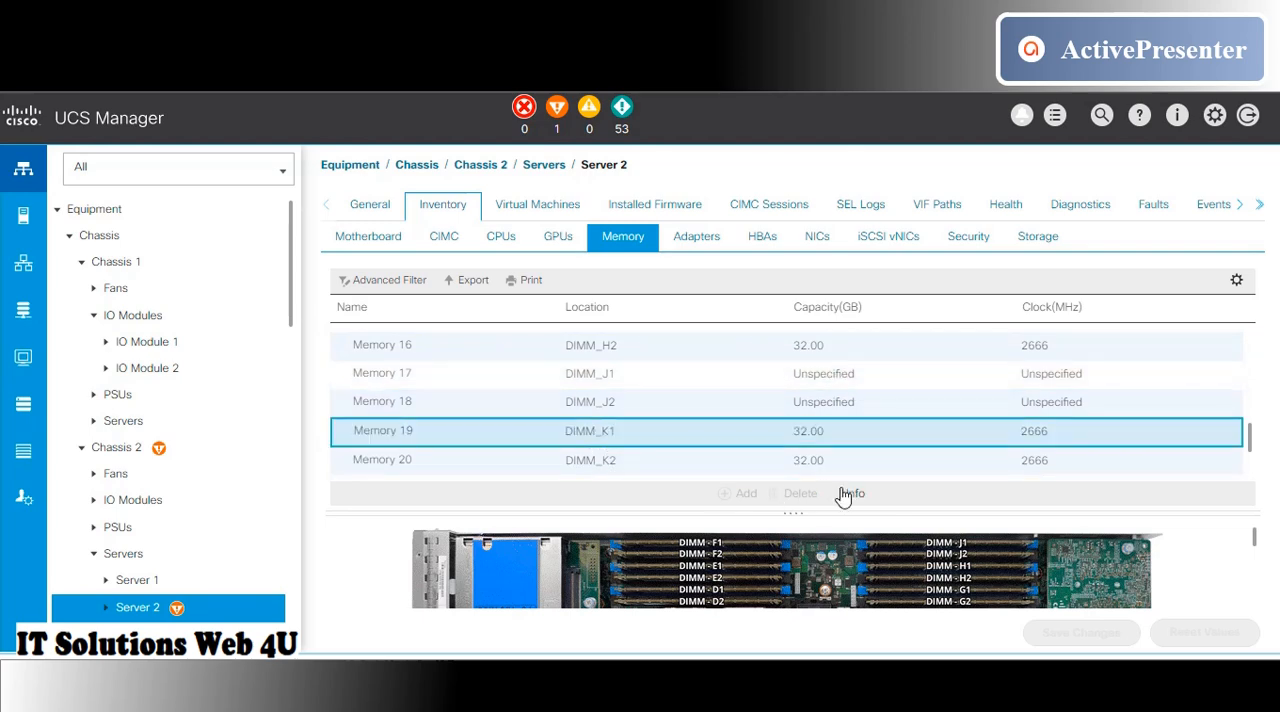
pyautogui.click(849, 493)
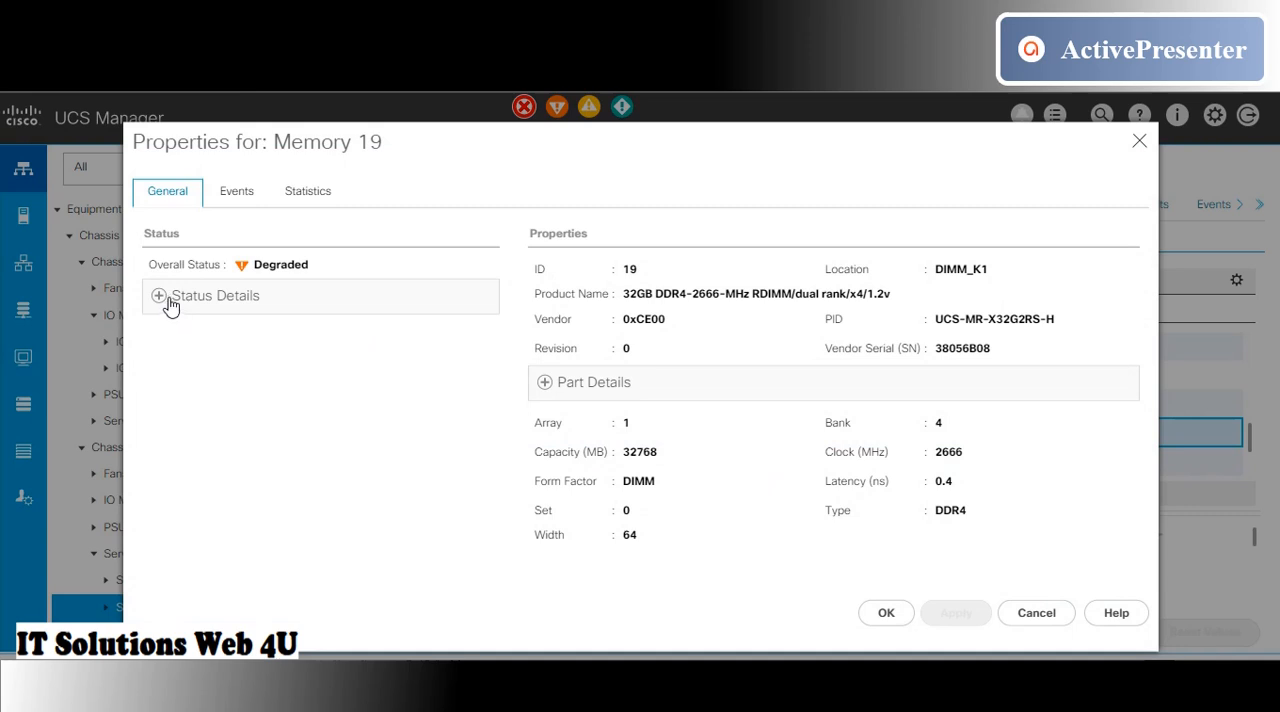
# Read Memory 19's serial and Uncorrectable ECC Error status, then close its properties.
pyautogui.doubleClick(963, 348)
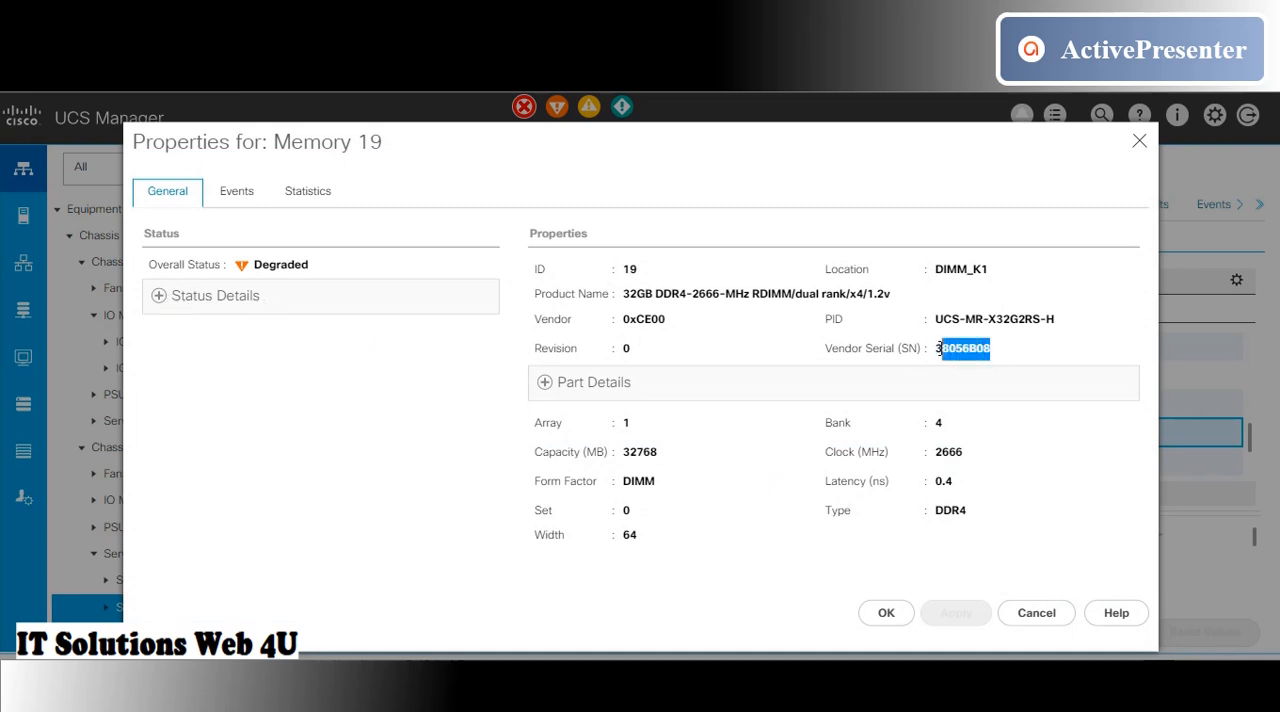
pyautogui.click(158, 296)
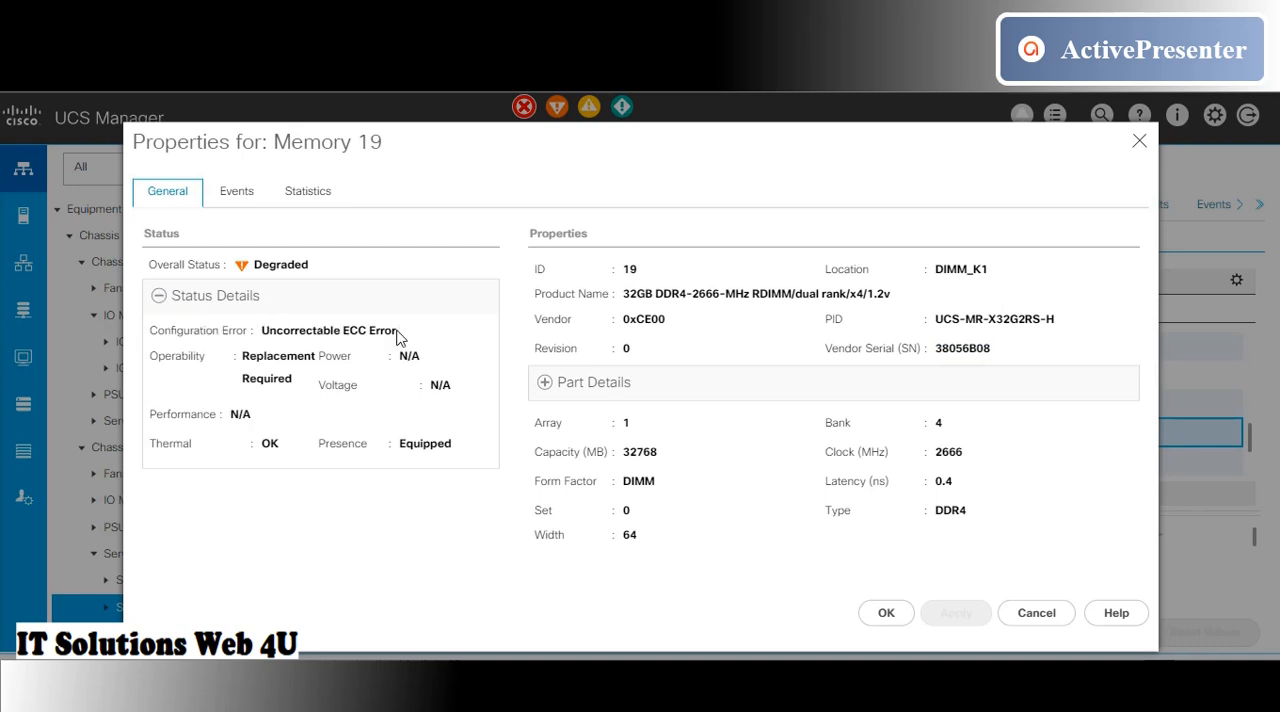
pyautogui.doubleClick(329, 330)
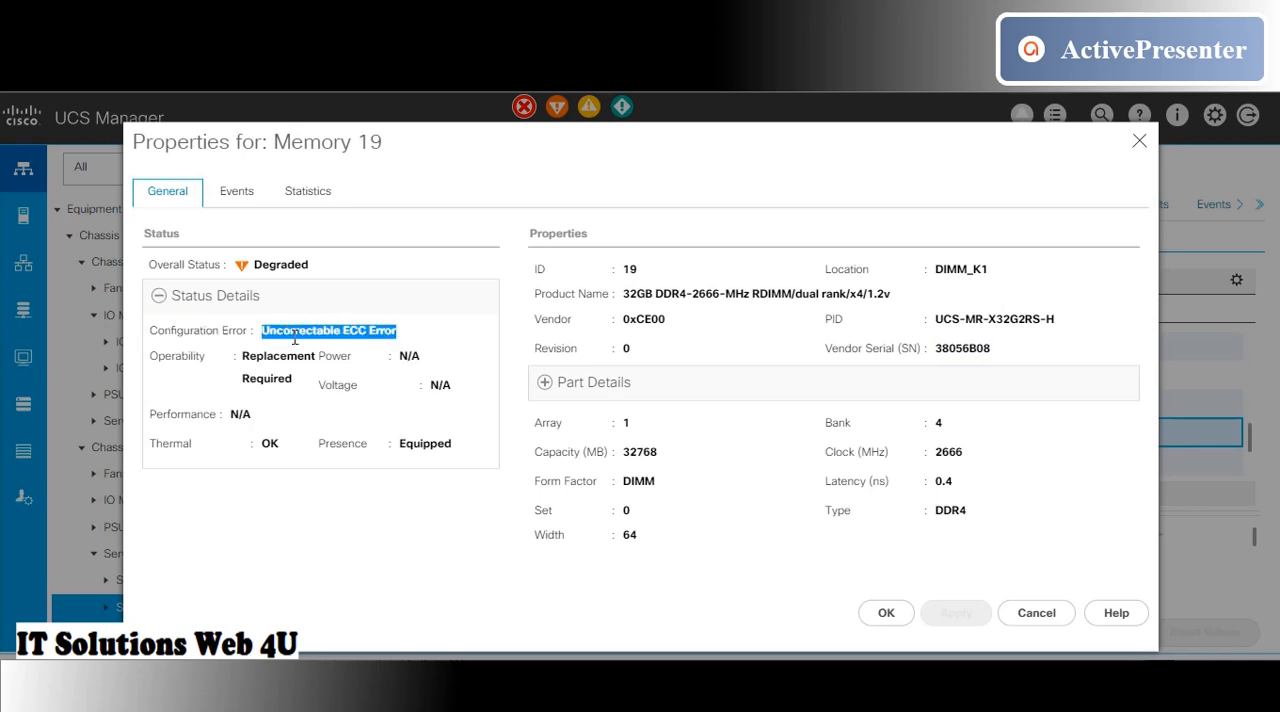
pyautogui.moveTo(885, 613)
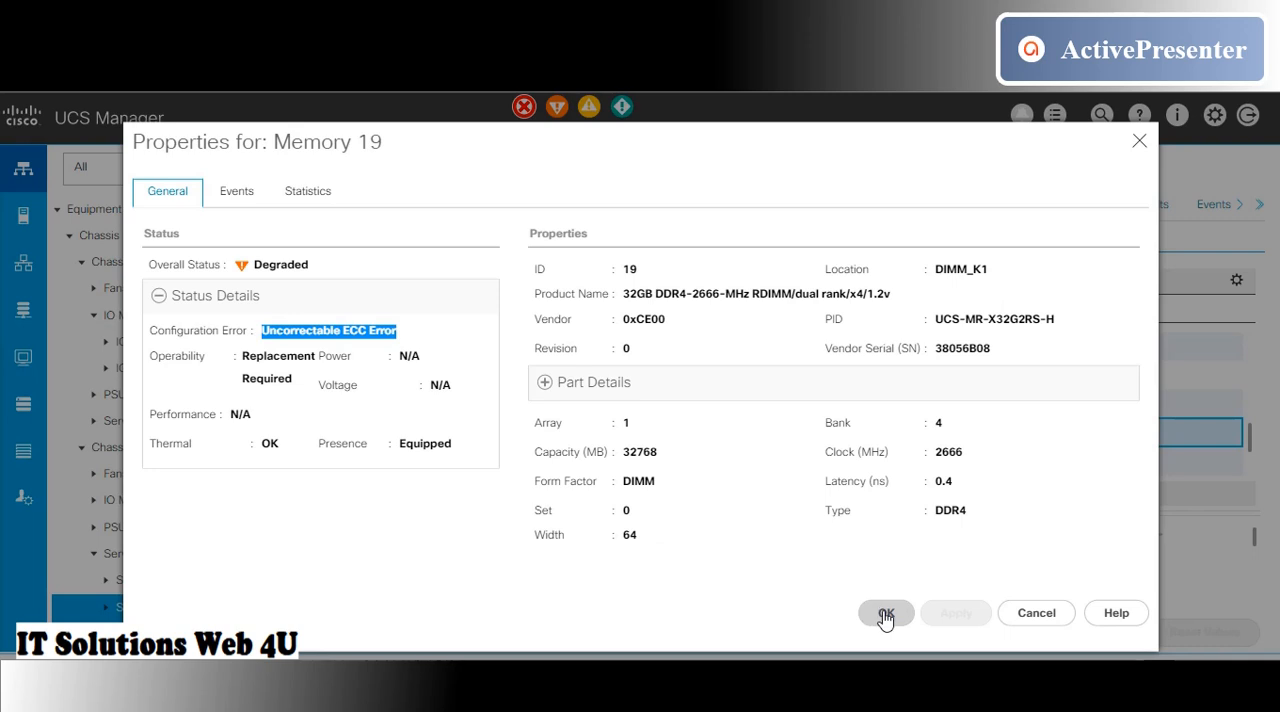
pyautogui.click(884, 613)
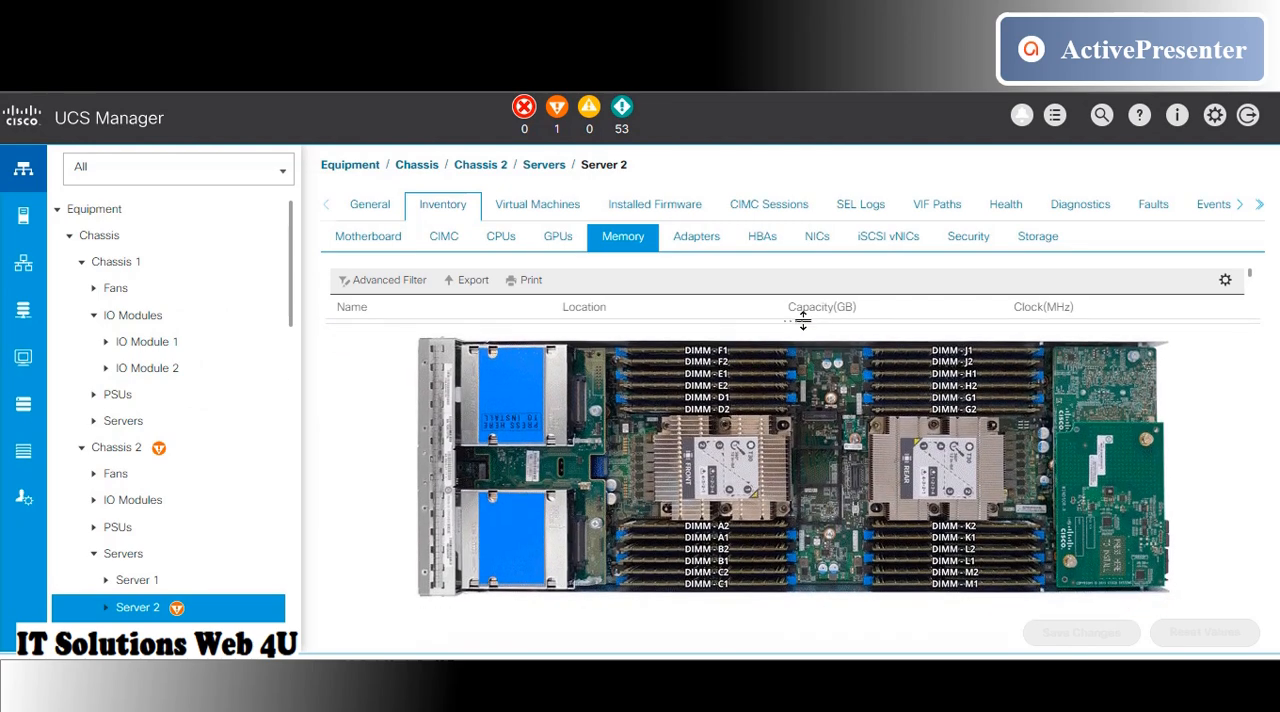
pyautogui.moveTo(975, 543)
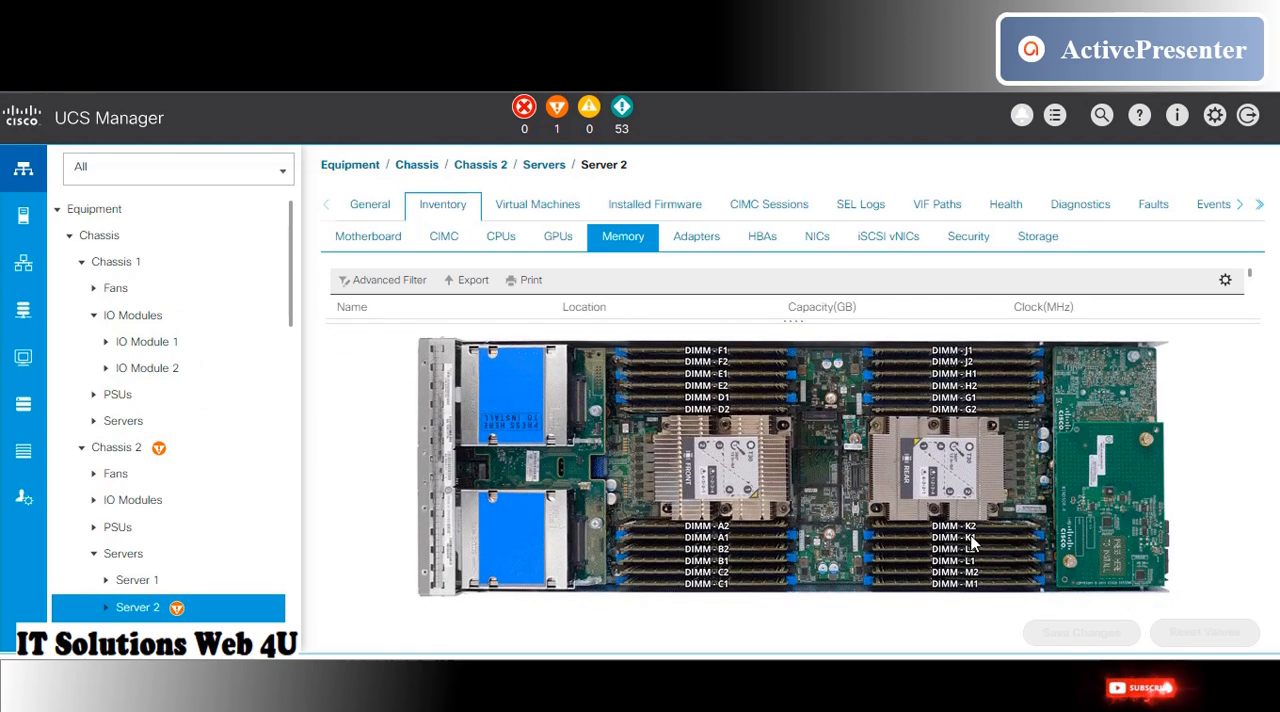
pyautogui.moveTo(958, 545)
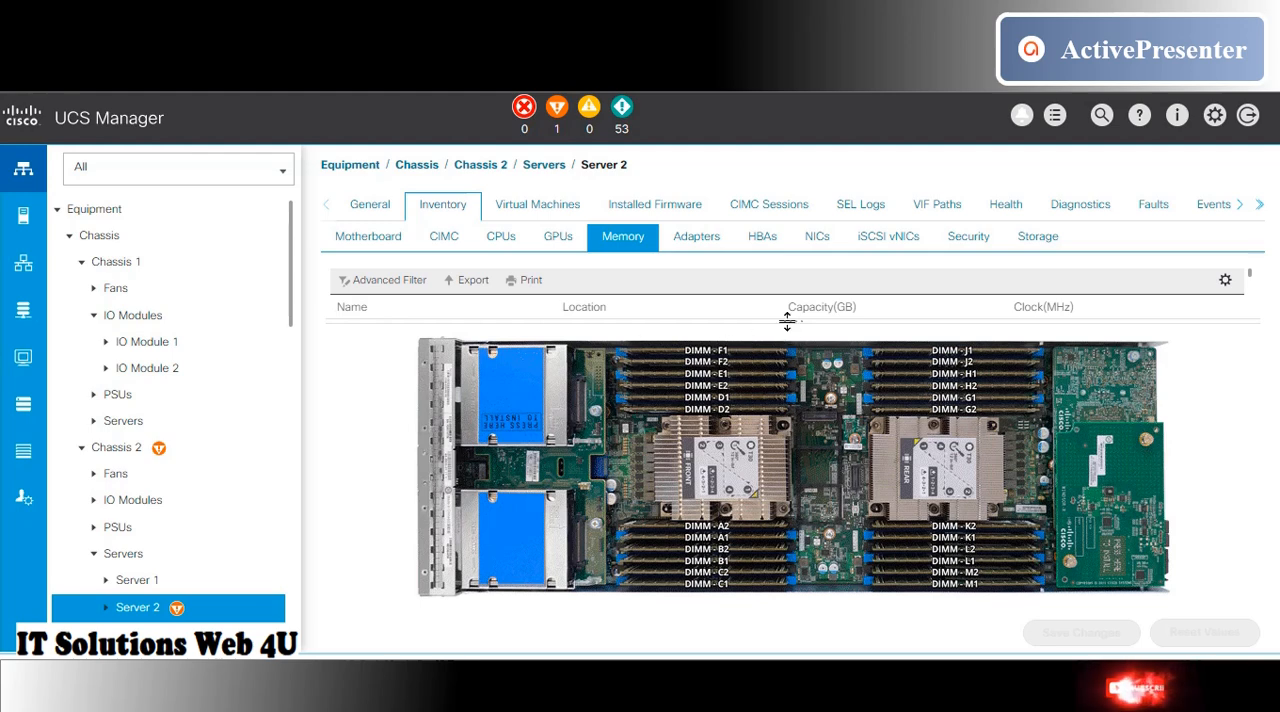
# Enlarge the memory table by lowering the divider above the DIMM_K1 board diagram.
pyautogui.moveTo(787, 322); pyautogui.dragTo(792, 548)
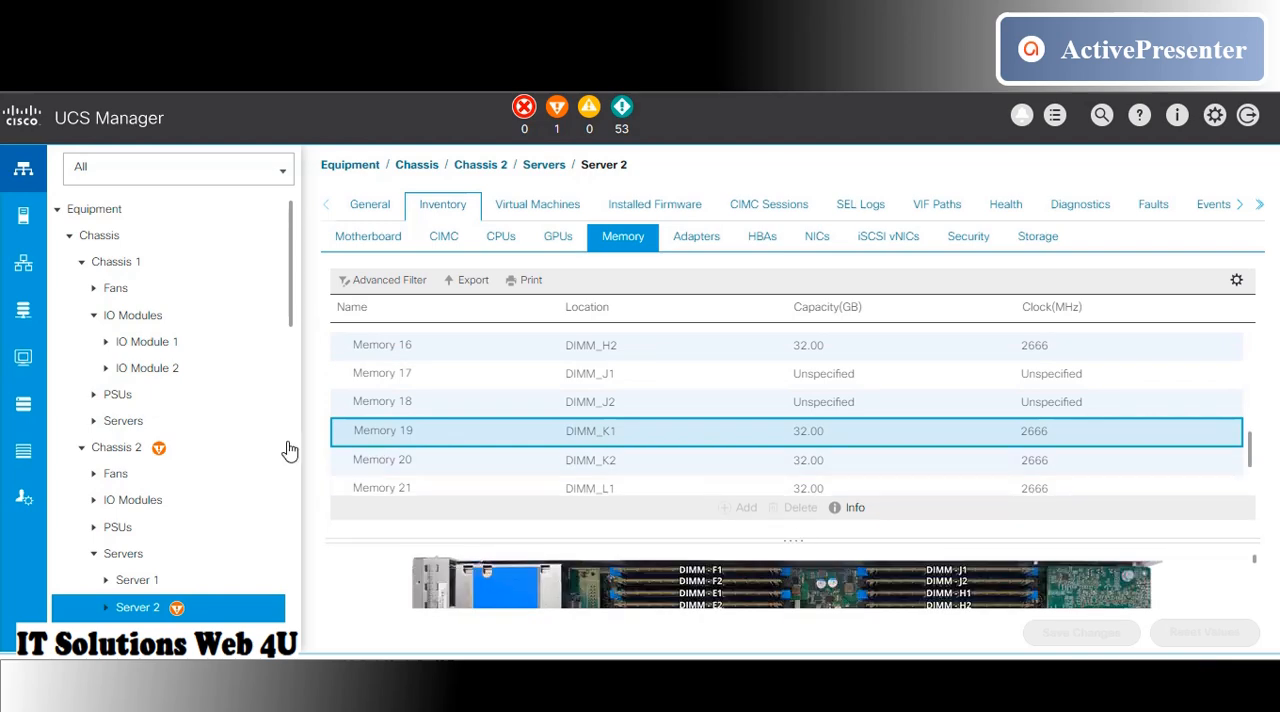
pyautogui.moveTo(252, 441)
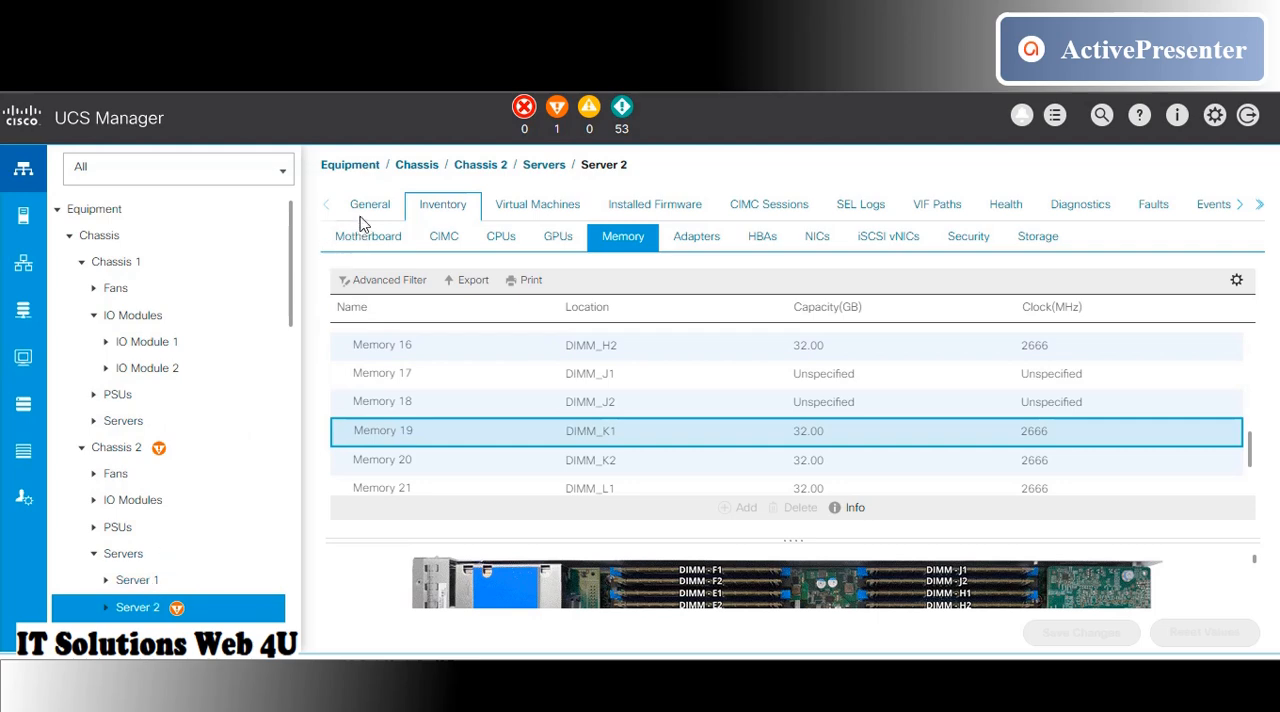
# From Server 2's General tab, open the Server Maintenance dialog.
pyautogui.click(370, 204)
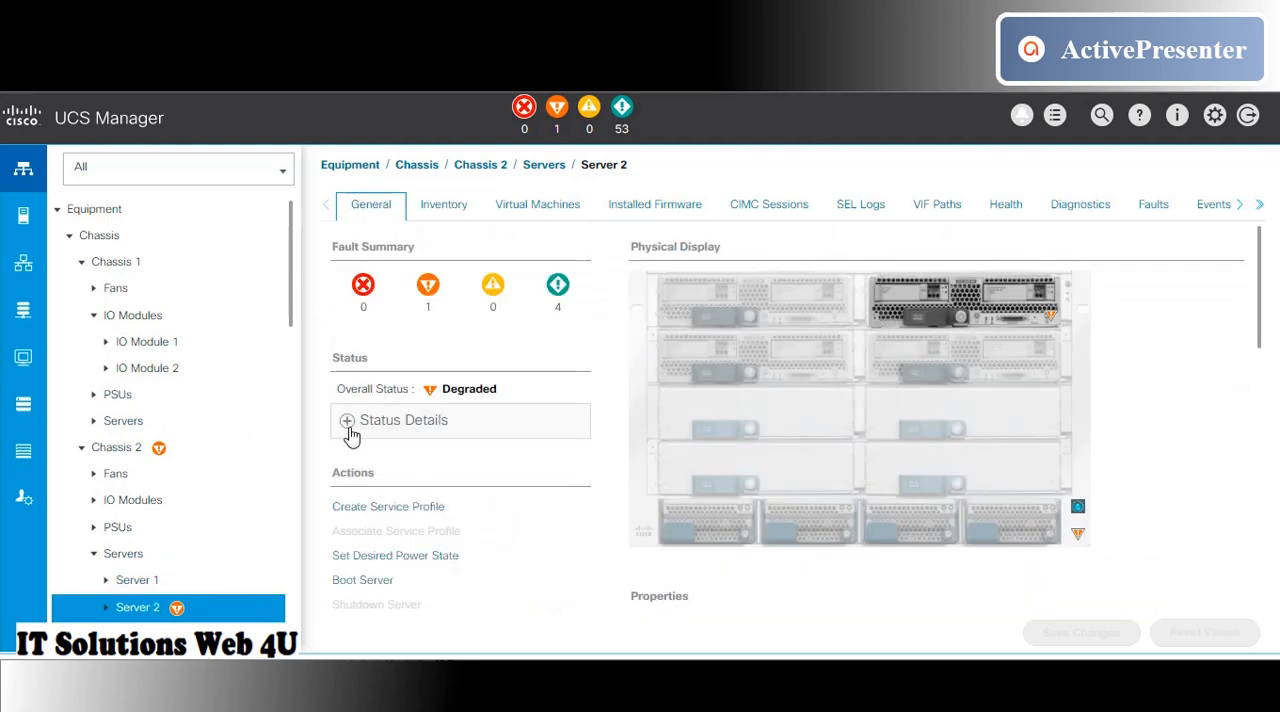
pyautogui.scroll(-3)
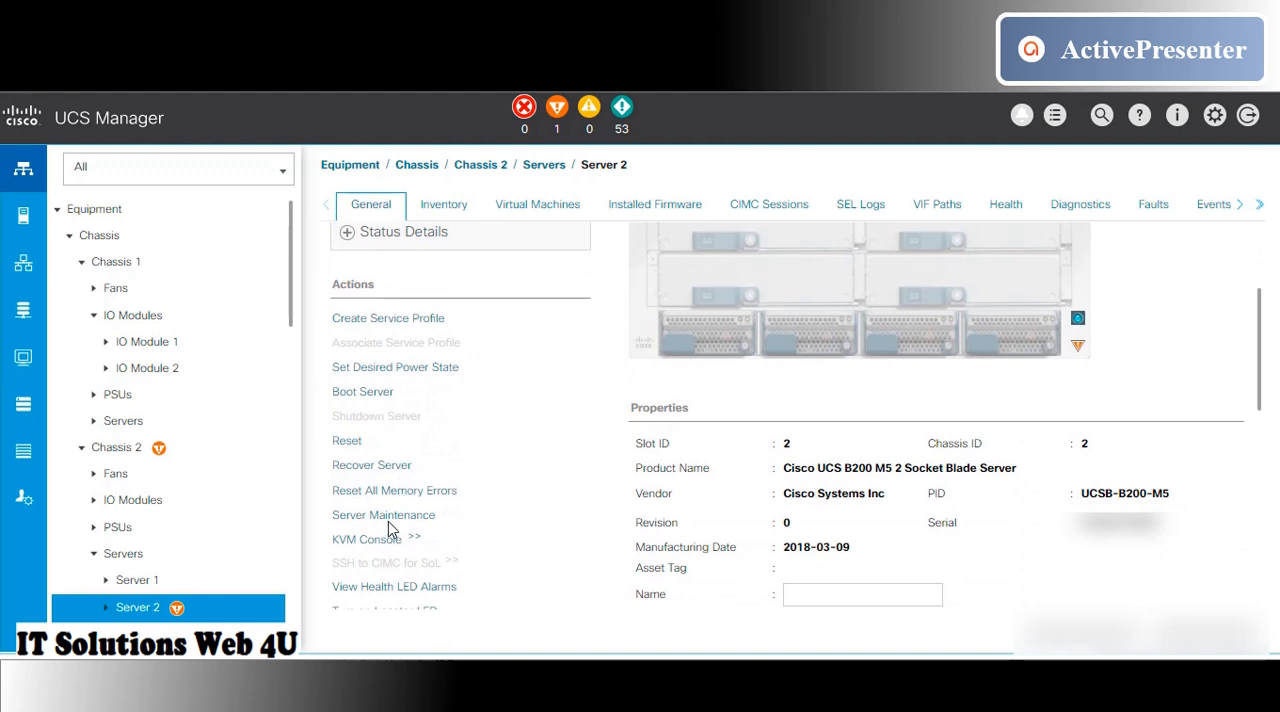
pyautogui.click(383, 514)
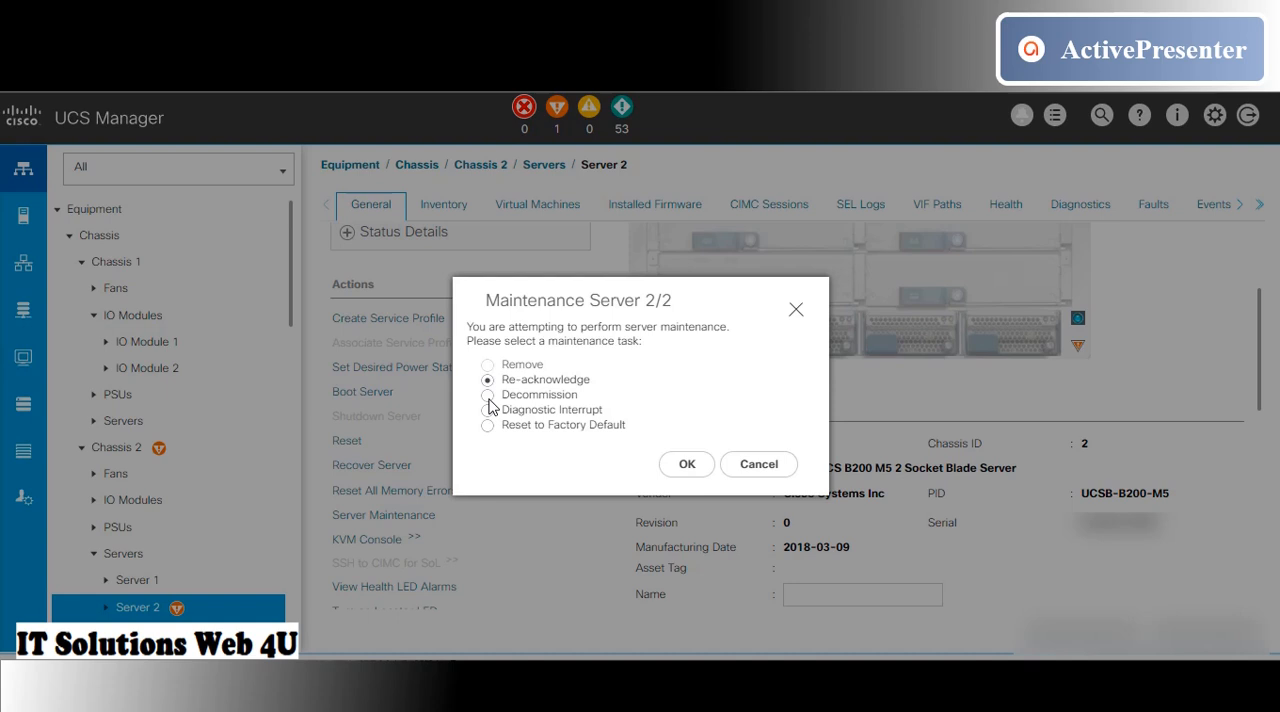
# Select Decommission for Server 2/2 and submit it.
pyautogui.click(487, 394)
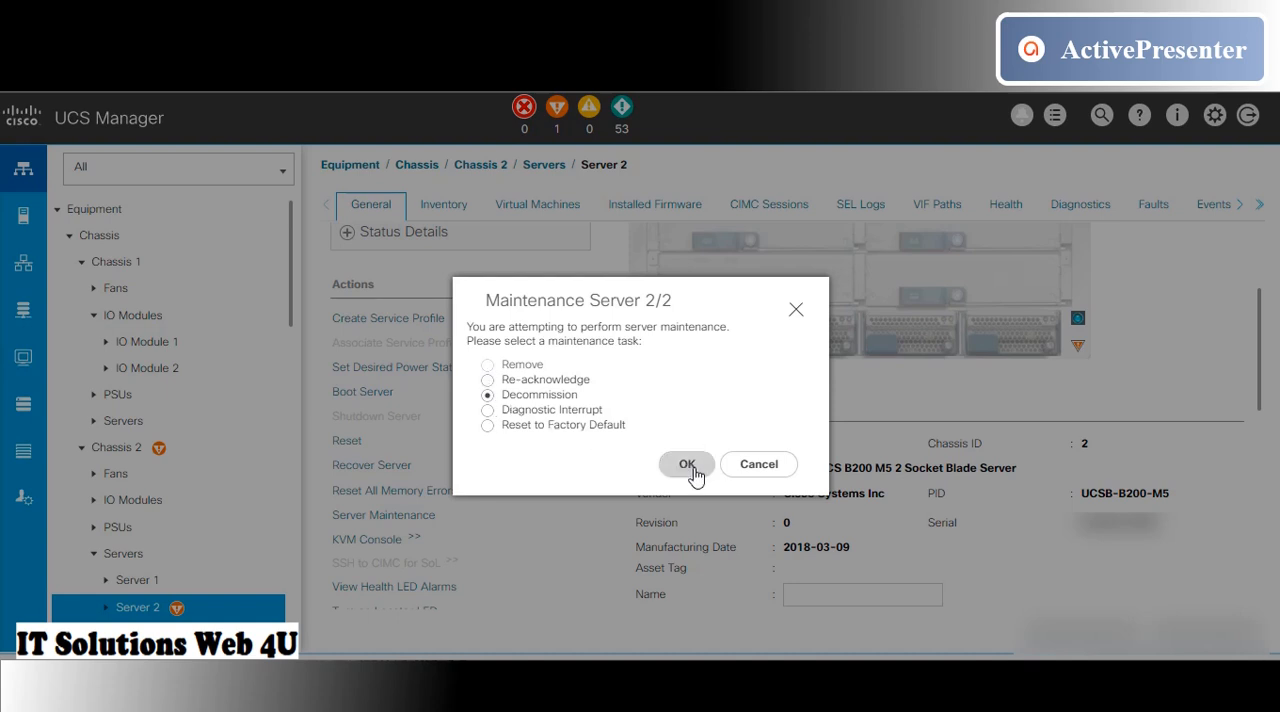
pyautogui.click(687, 464)
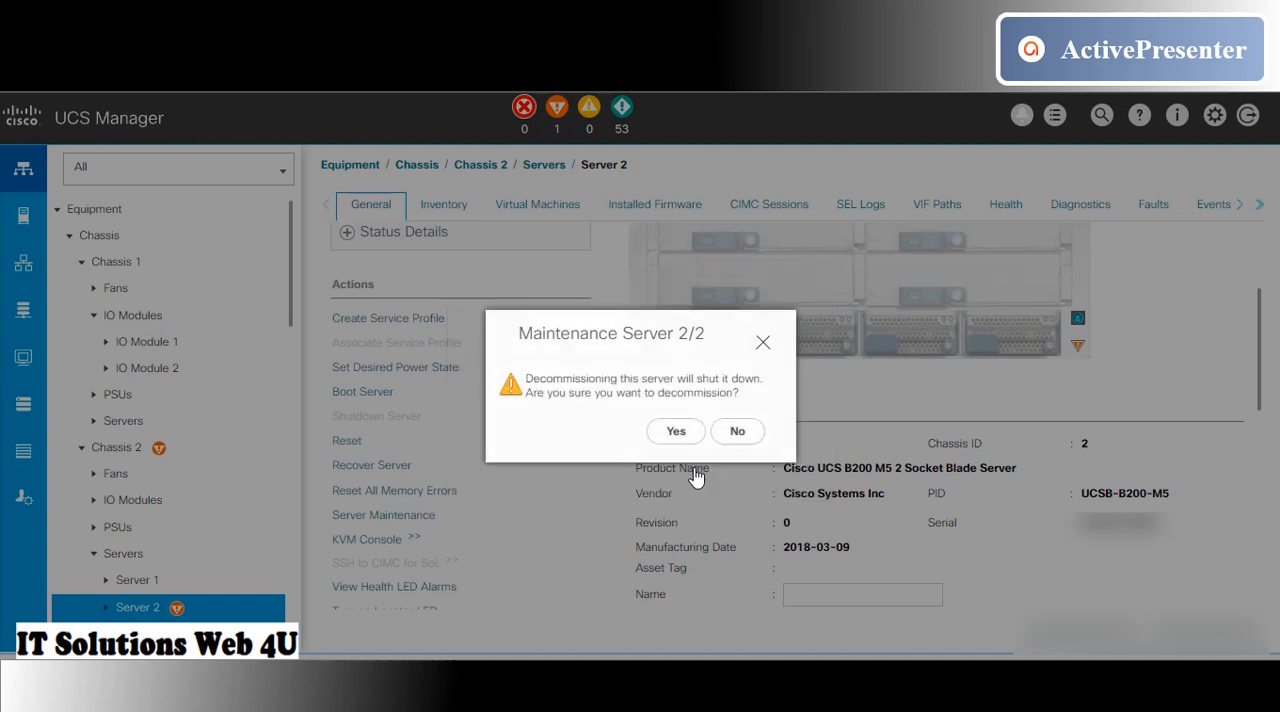
pyautogui.moveTo(647, 393)
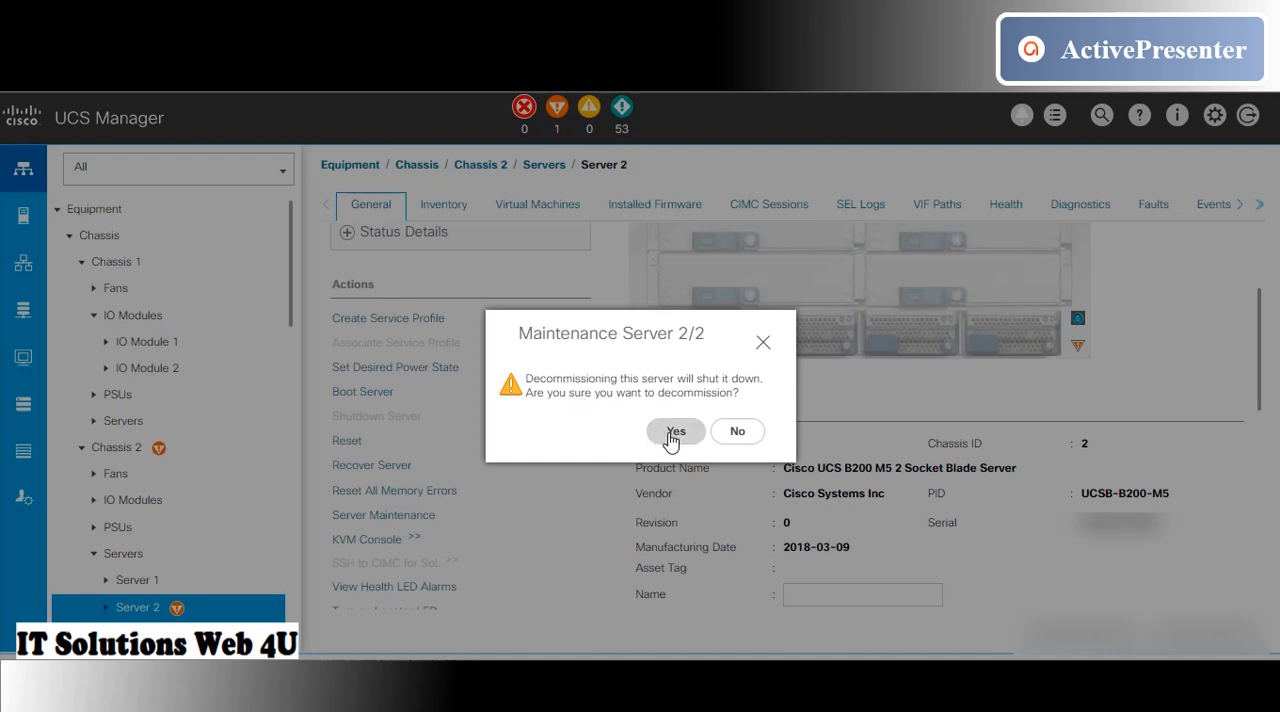
# Confirm the decommission shutdown, dismiss the success message, and check FSM task progress.
pyautogui.click(676, 431)
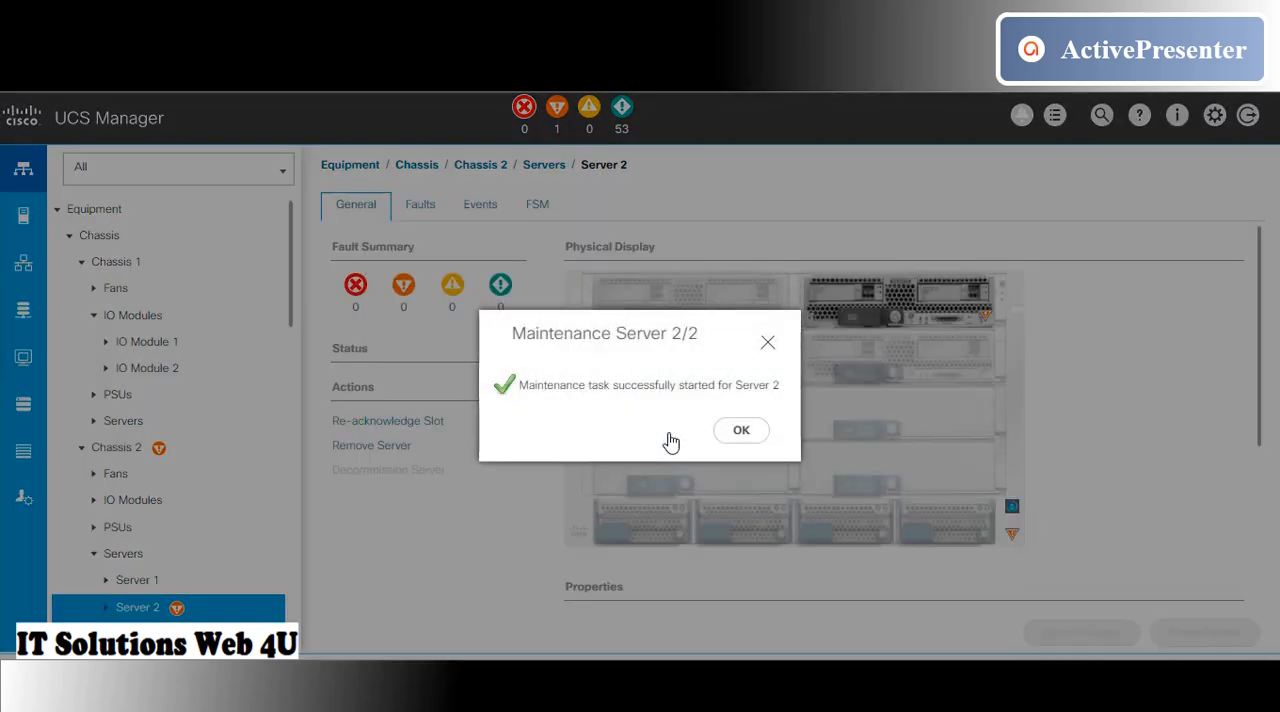
pyautogui.click(741, 429)
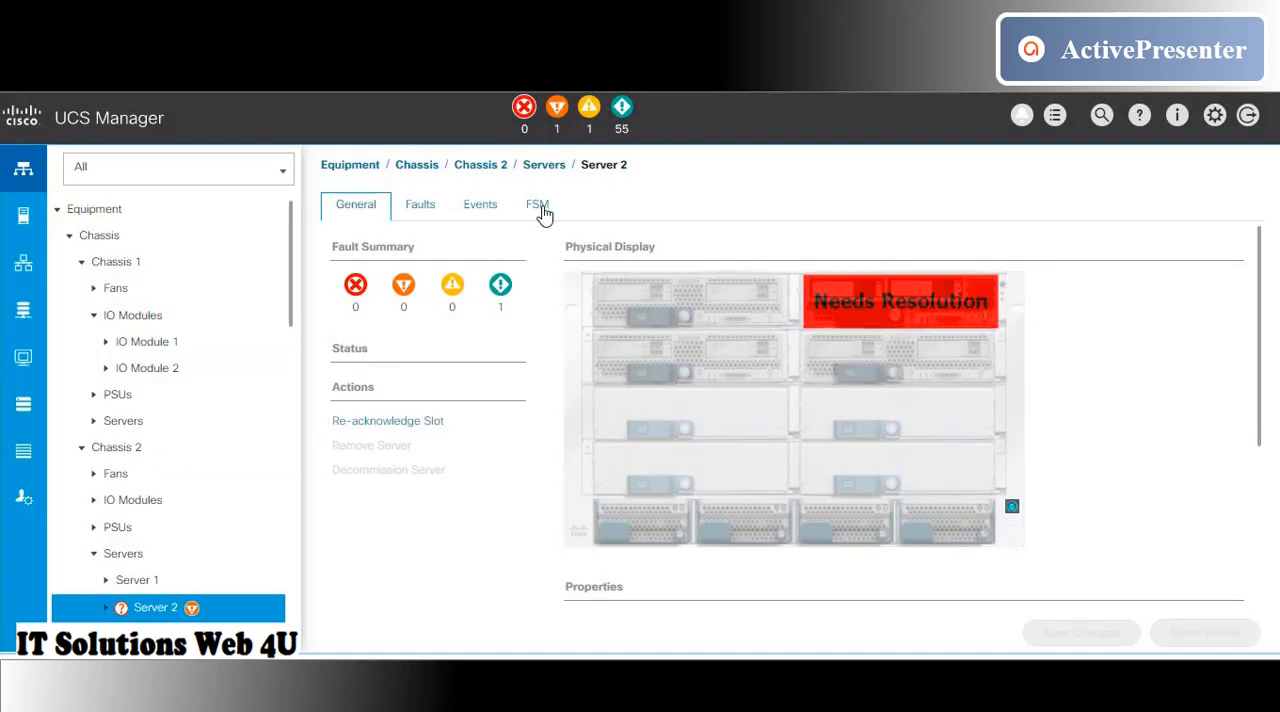
pyautogui.click(537, 204)
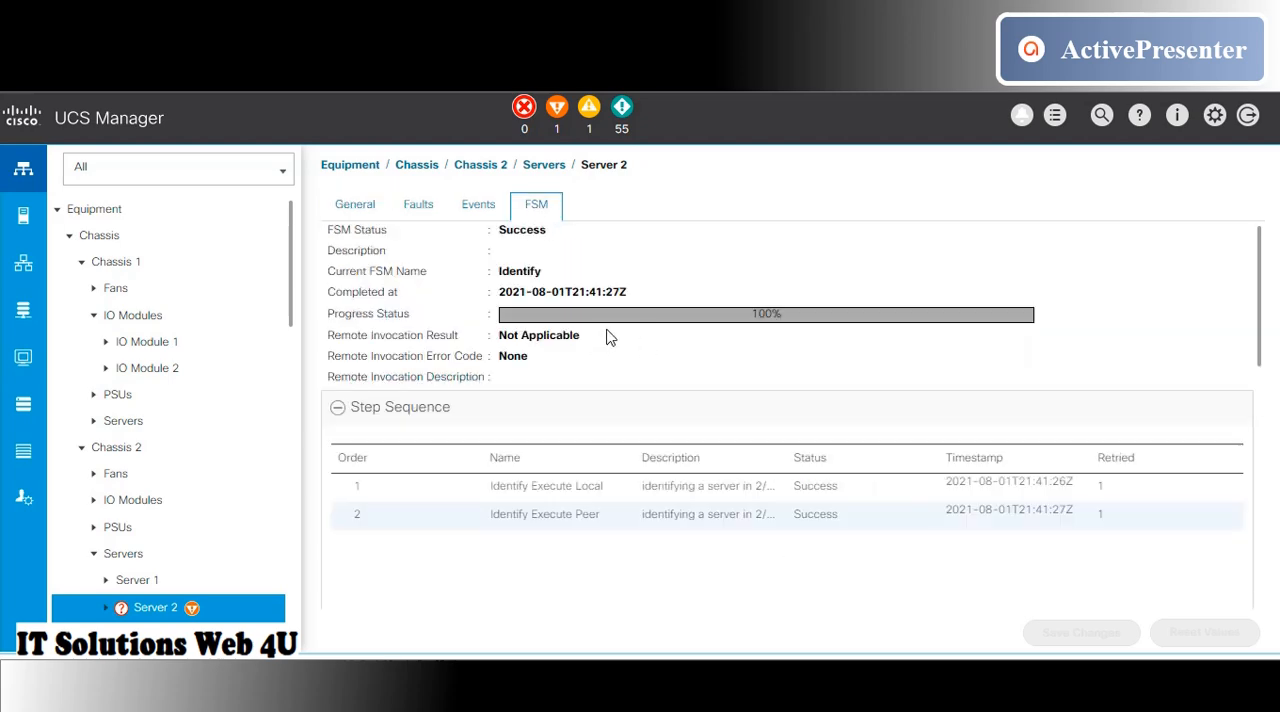
pyautogui.click(355, 204)
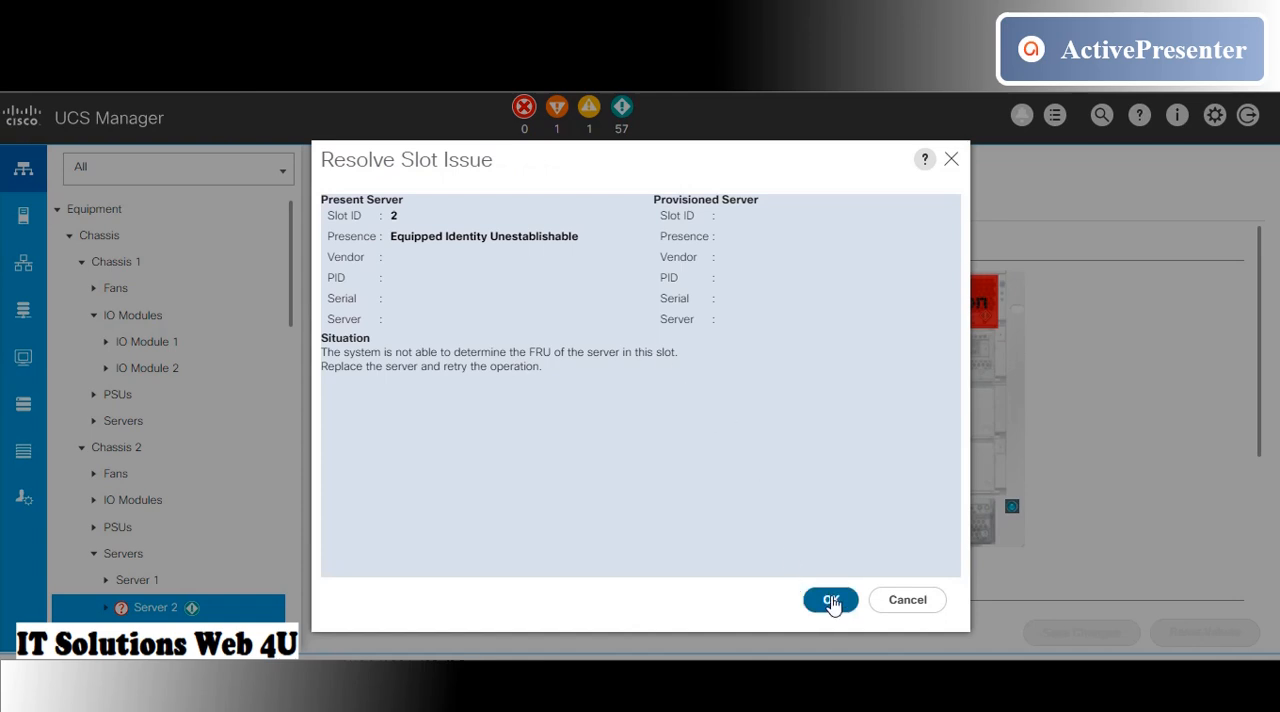
# Confirm Resolve Slot Issue, check the FRU retrieval error in FSM, and return to General.
pyautogui.click(830, 599)
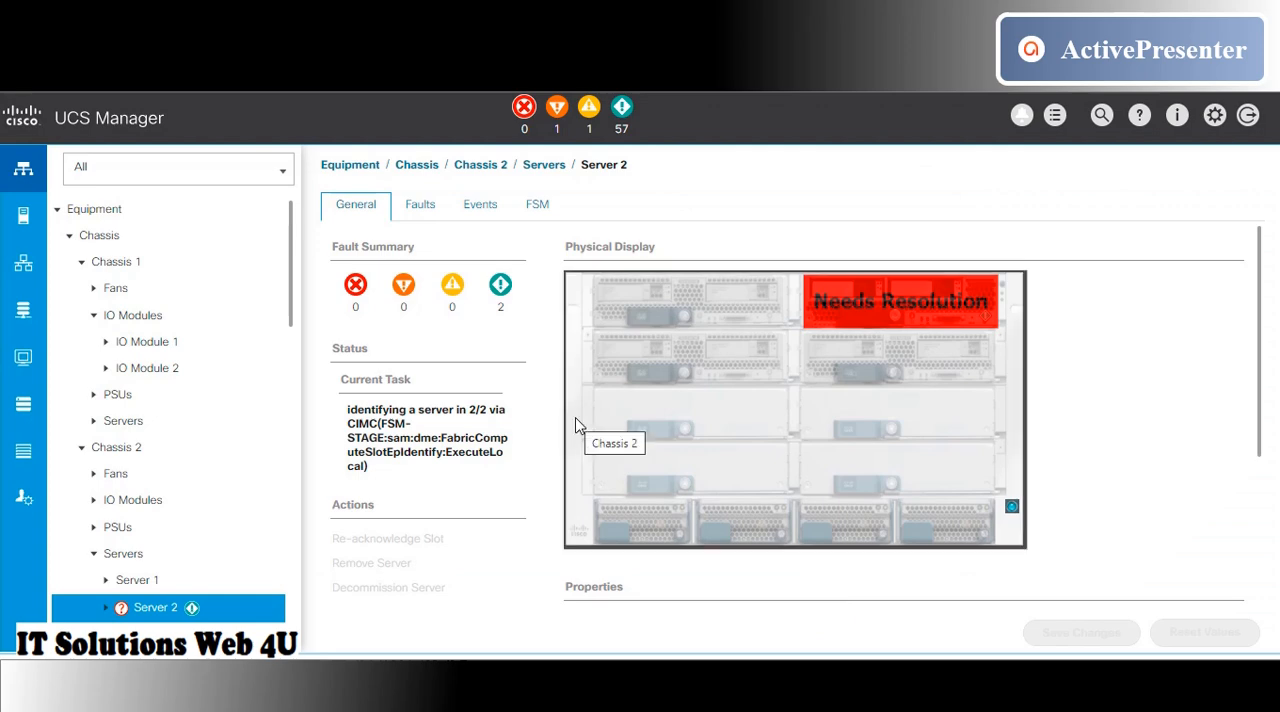
pyautogui.moveTo(452, 284)
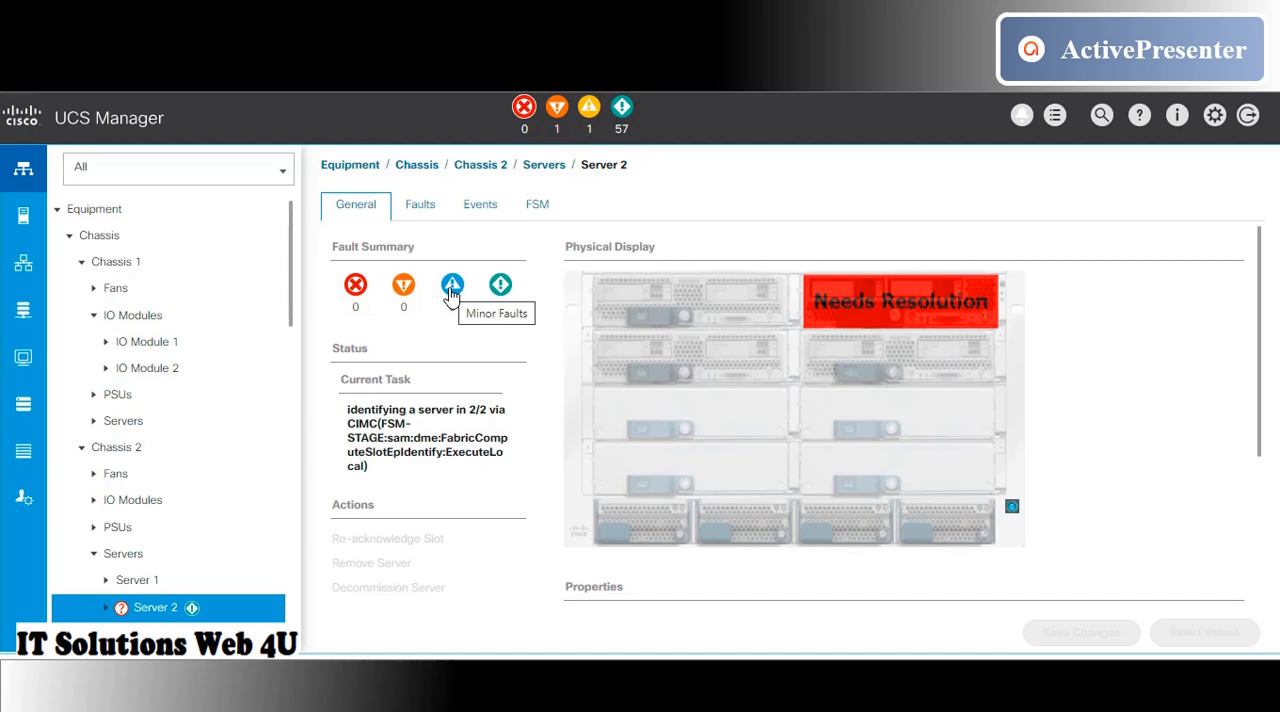
pyautogui.click(537, 204)
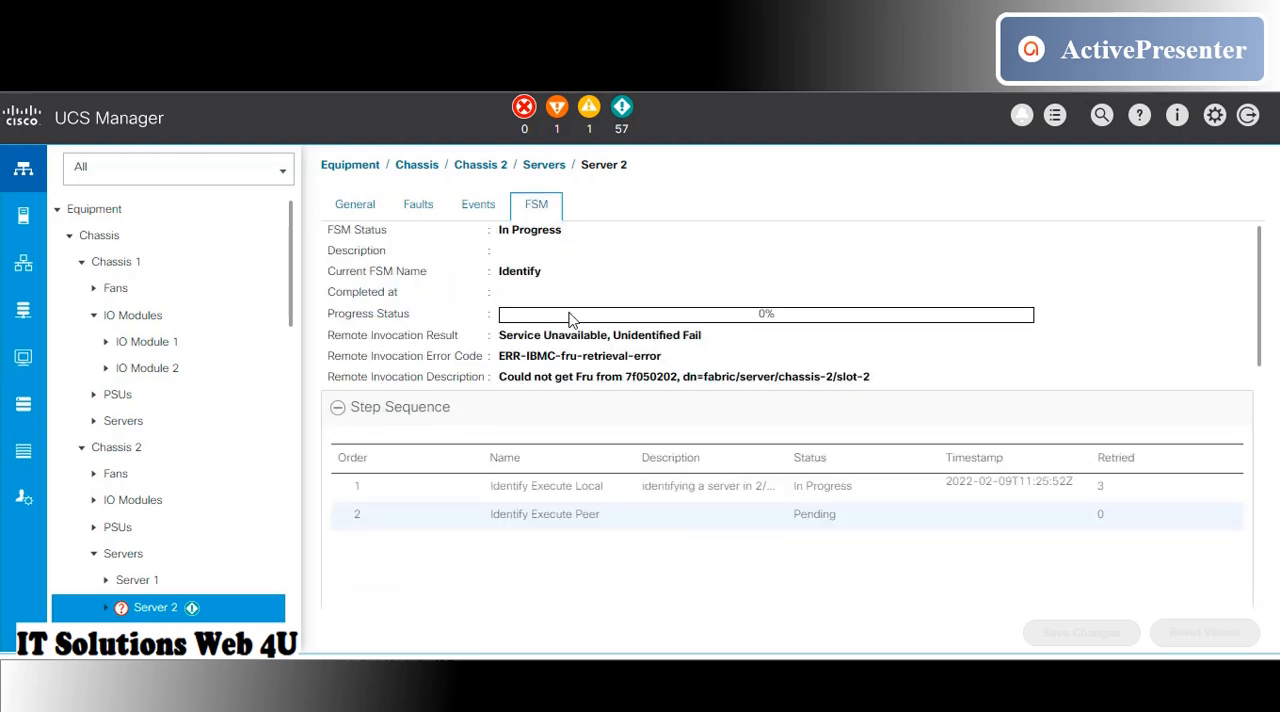
pyautogui.click(355, 204)
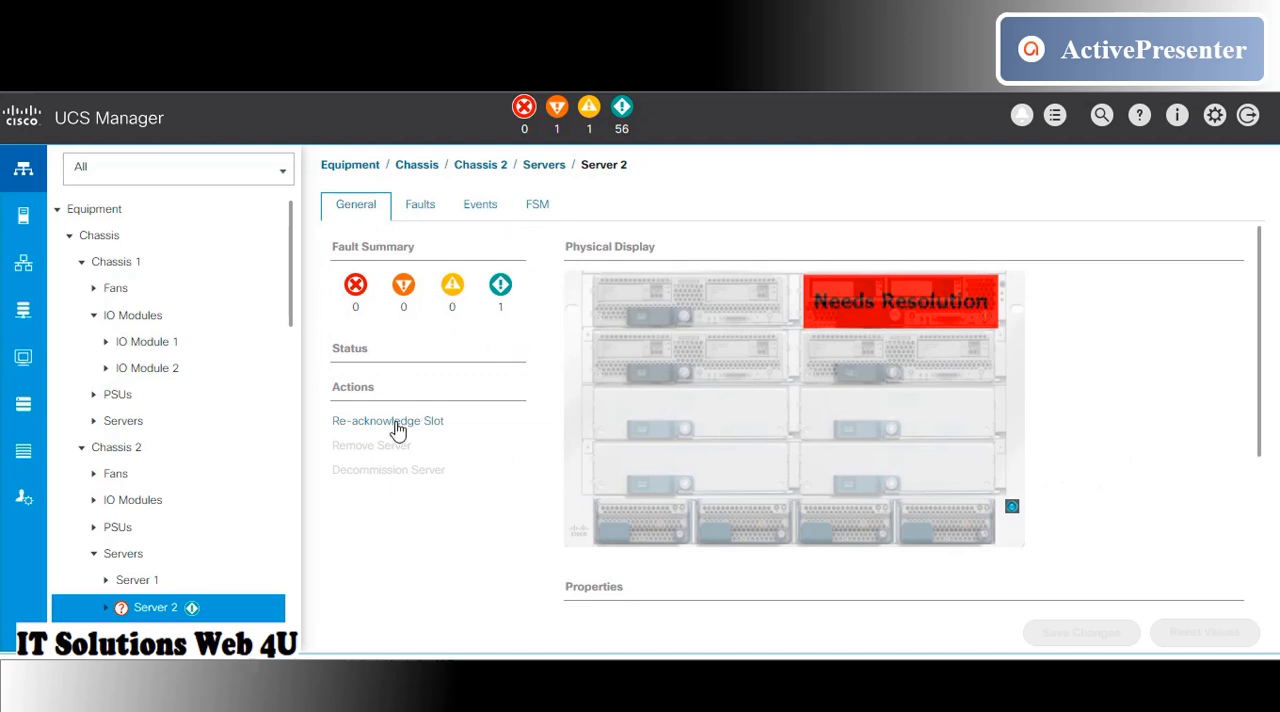
# Re-acknowledge slot 2, expand status details, and watch FSM discovery reach 100%.
pyautogui.click(387, 420)
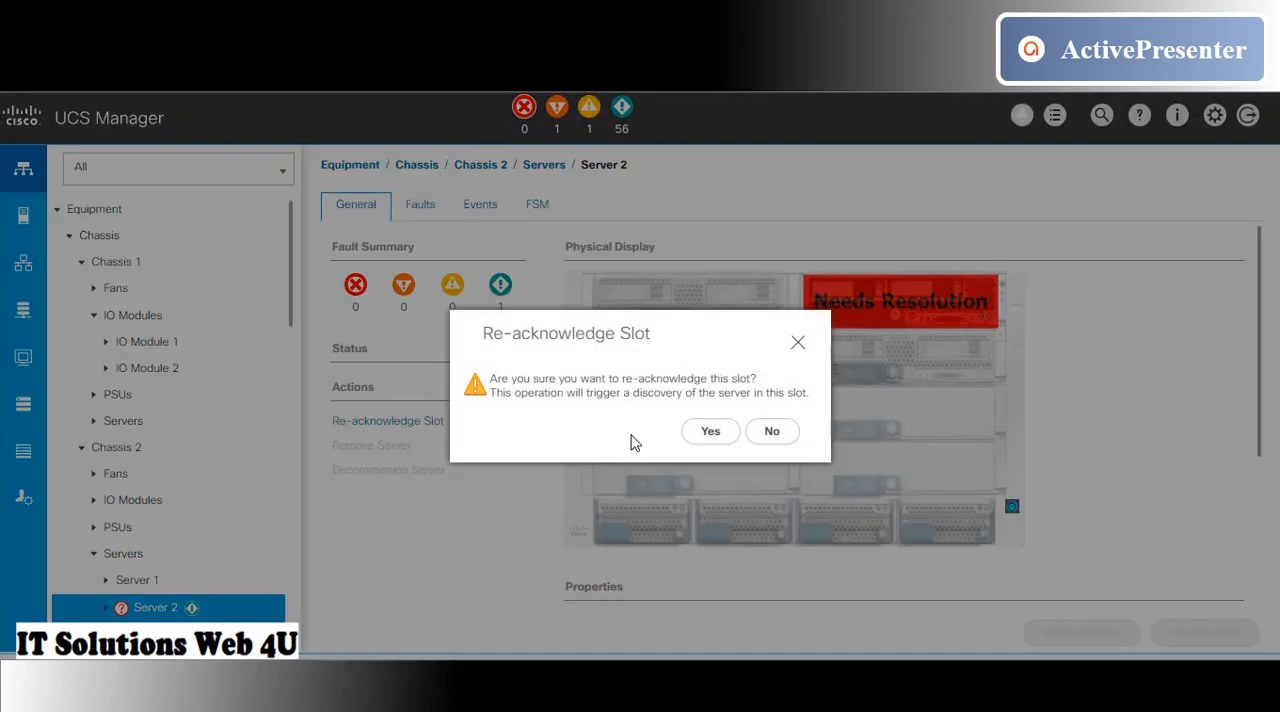
pyautogui.click(710, 431)
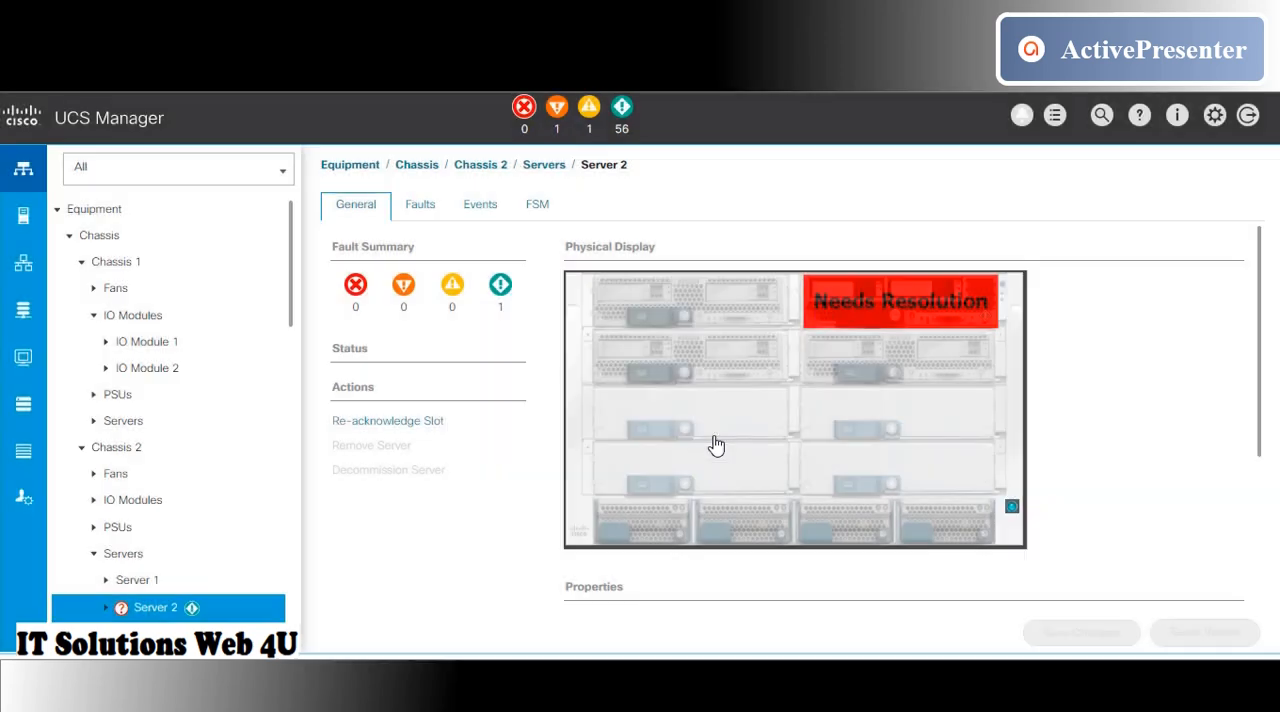
pyautogui.click(387, 420)
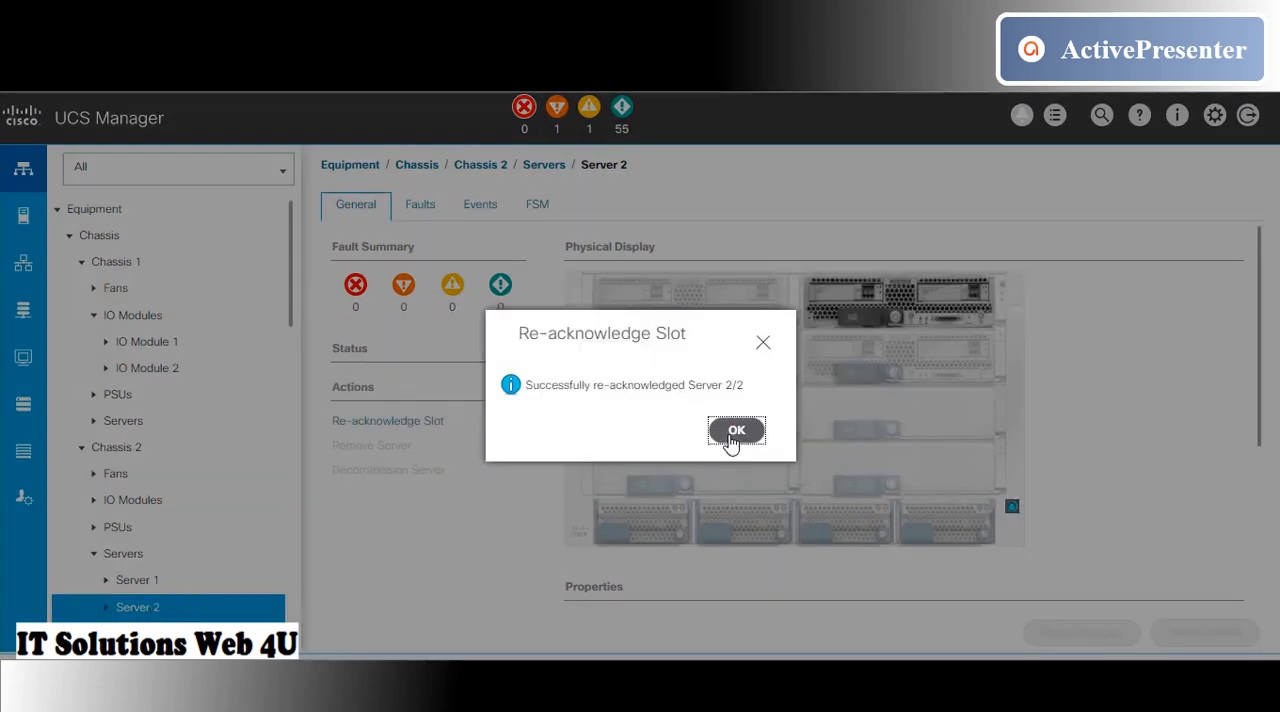
pyautogui.click(736, 430)
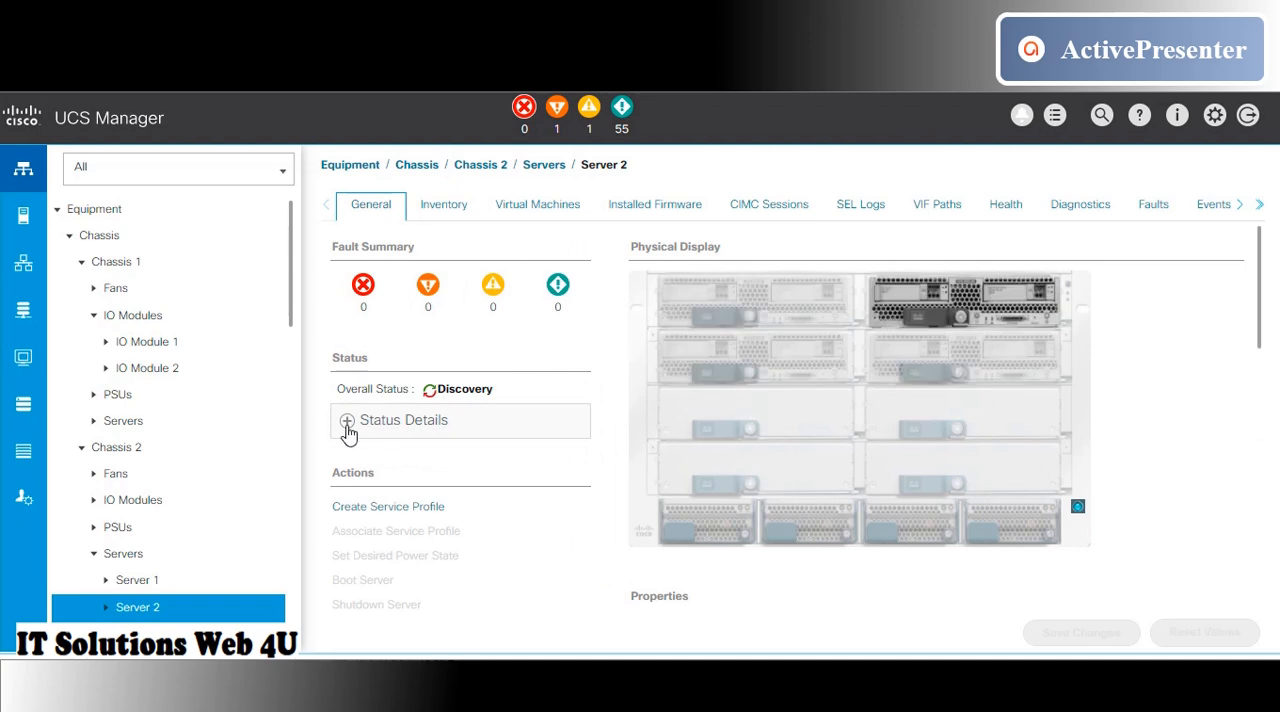
pyautogui.click(347, 420)
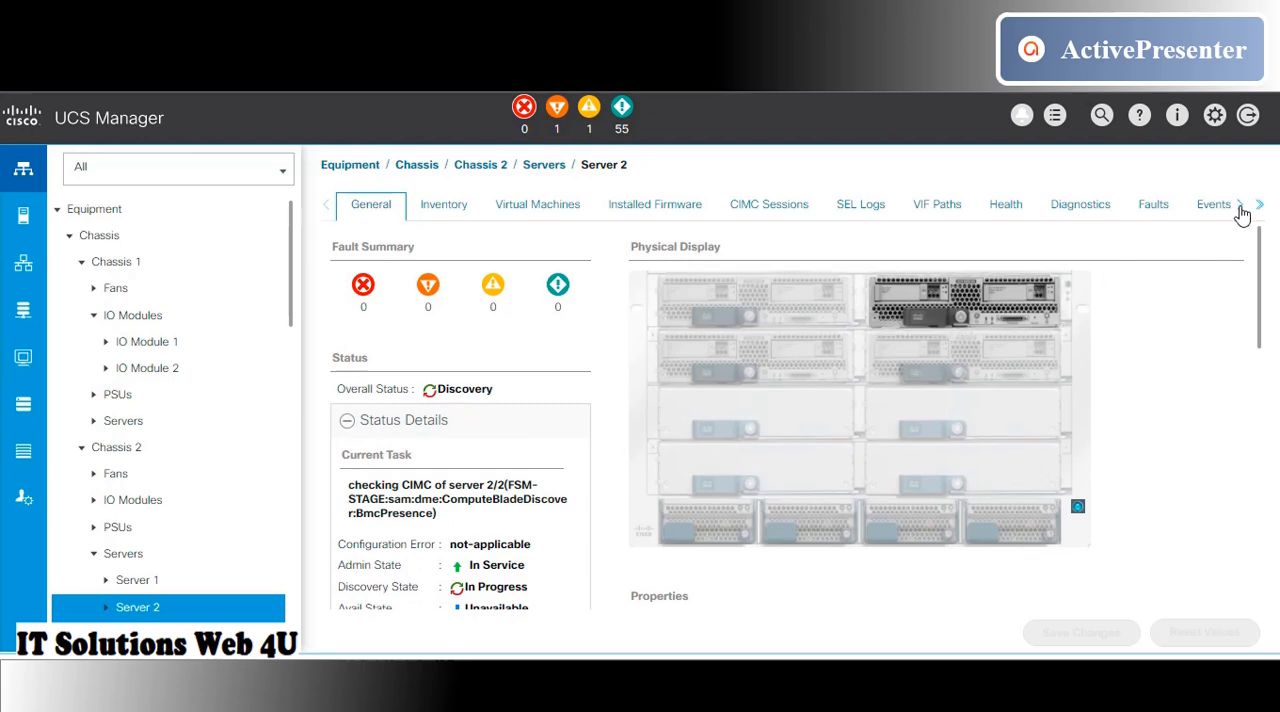
pyautogui.click(1259, 204)
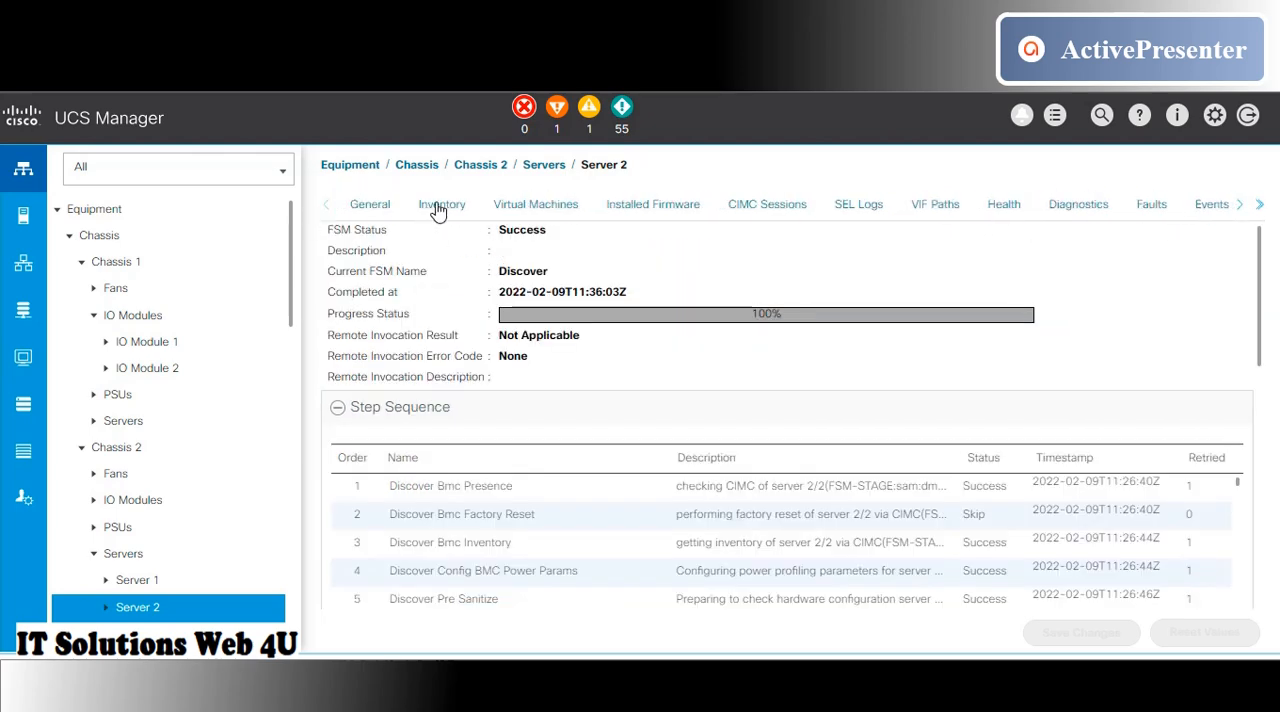
# Verify Memory 19 in DIMM_K1 reports Operable in its properties, then close them.
pyautogui.click(442, 204)
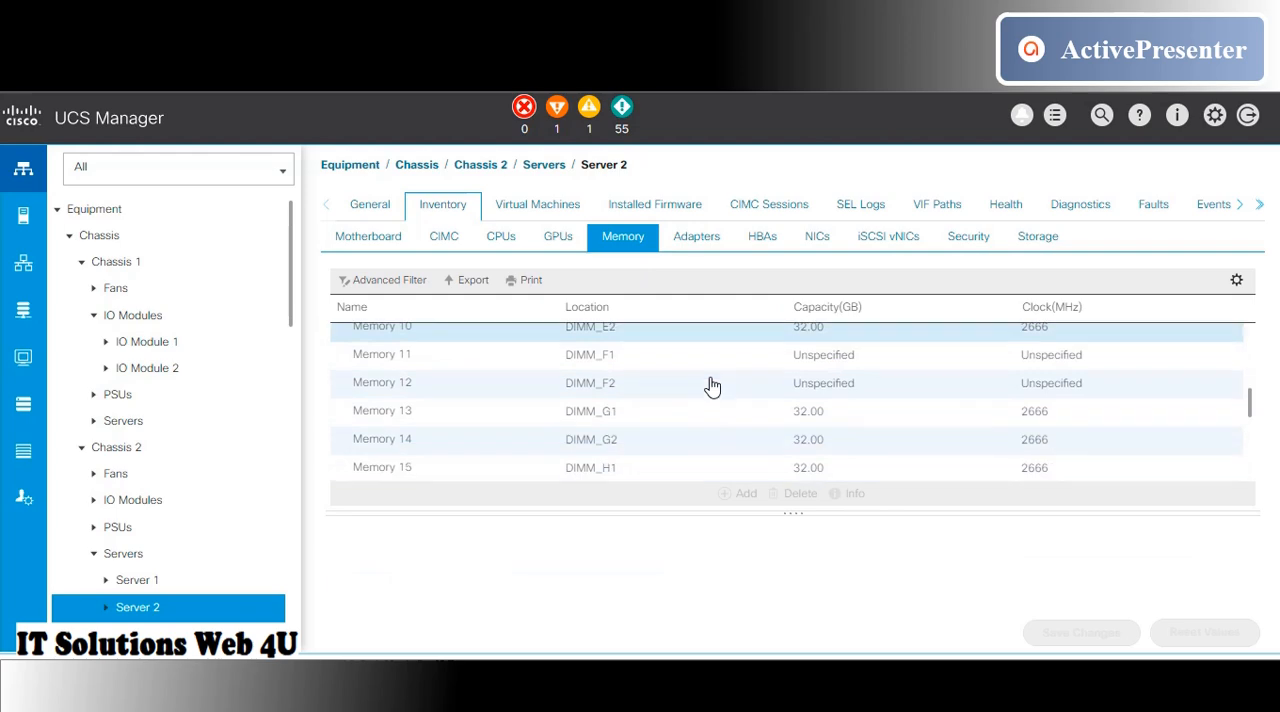
pyautogui.scroll(-3)
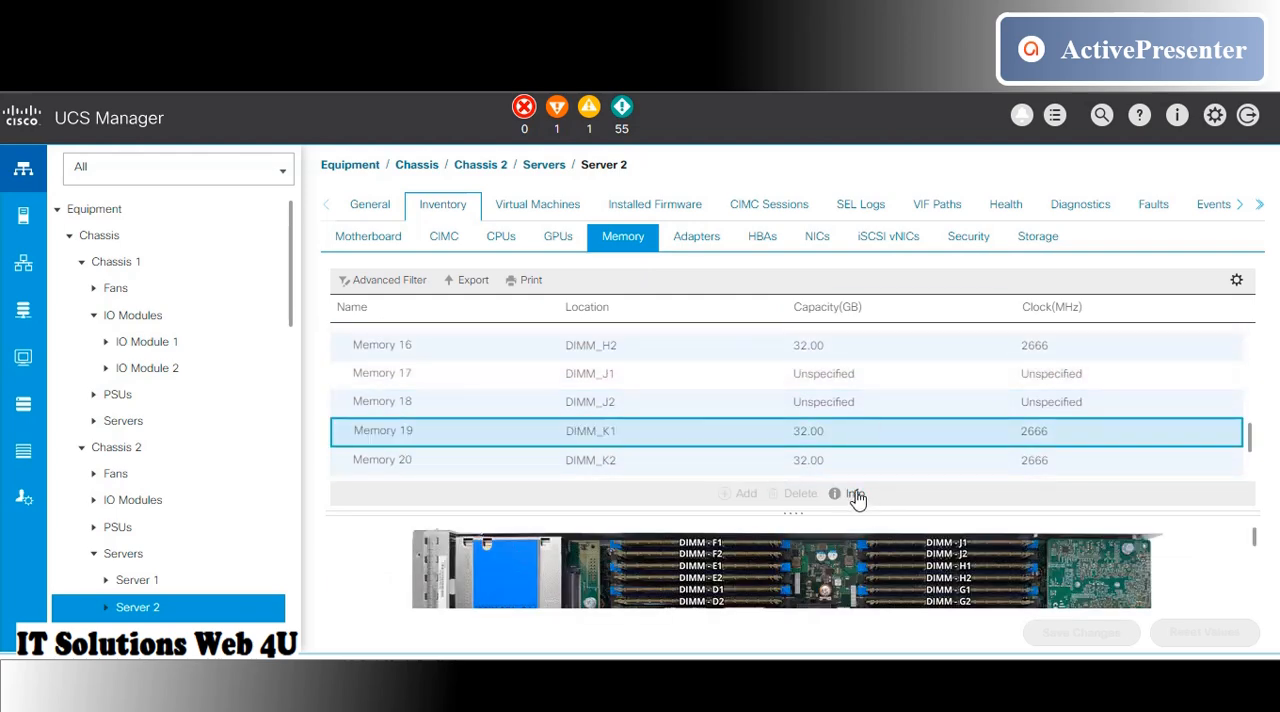
pyautogui.click(835, 493)
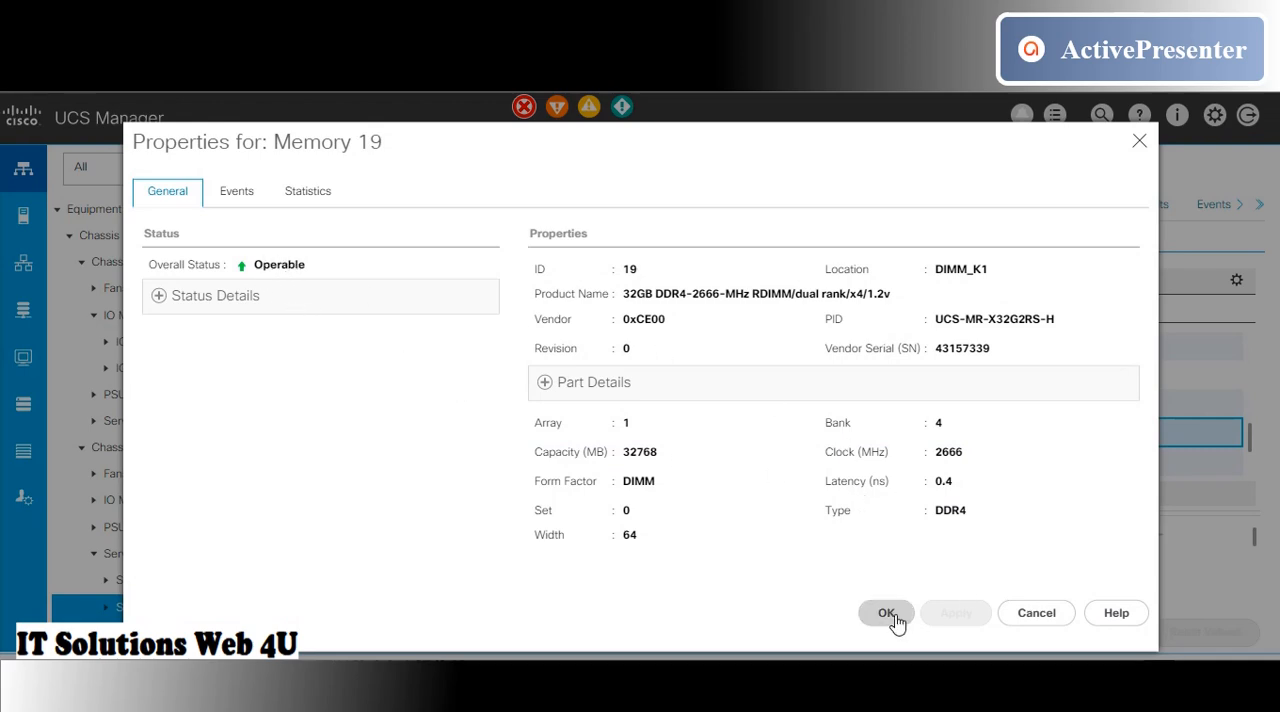
pyautogui.click(886, 612)
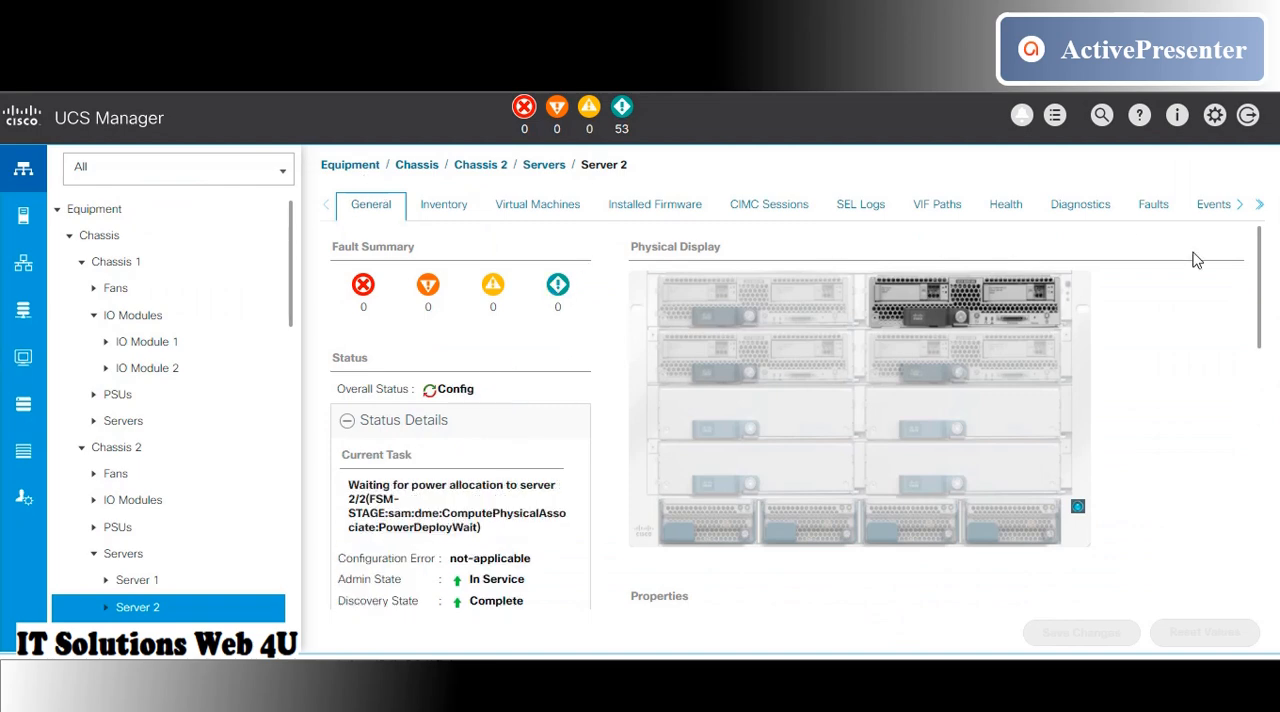
# Watch Server 2's Associate FSM finish, confirm overall status OK, then launch its KVM console.
pyautogui.click(1240, 204)
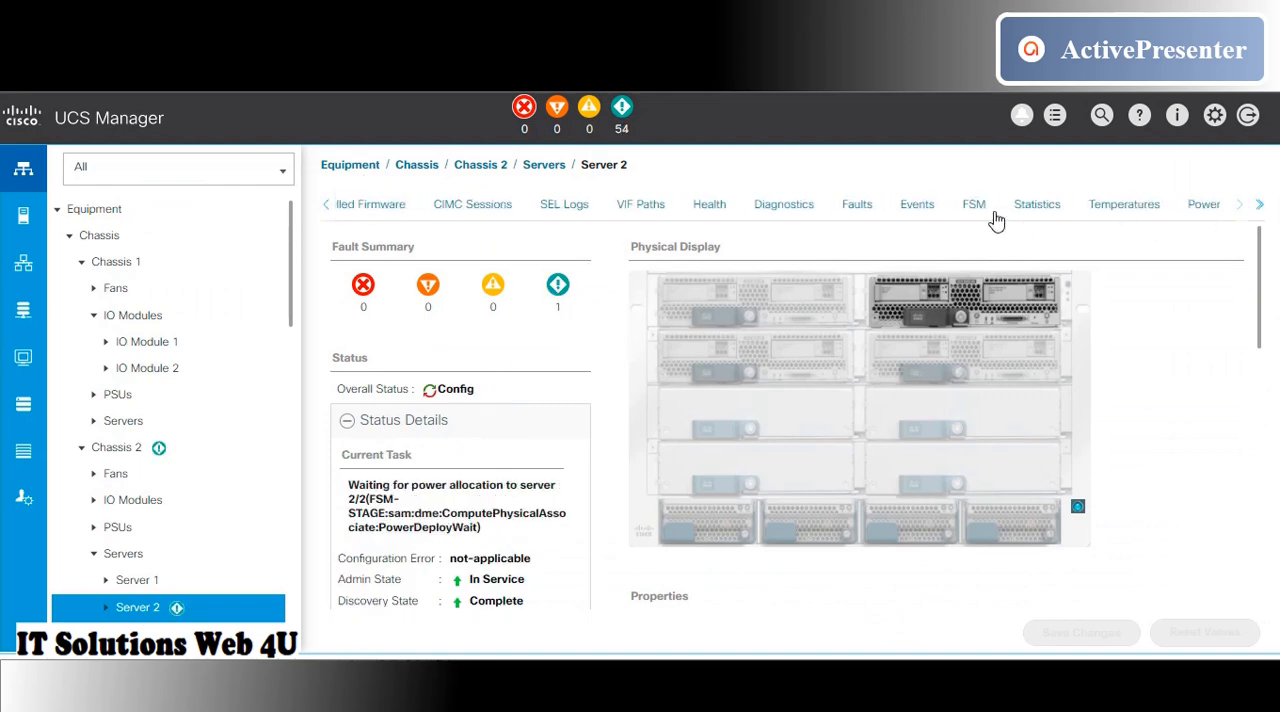
pyautogui.click(973, 204)
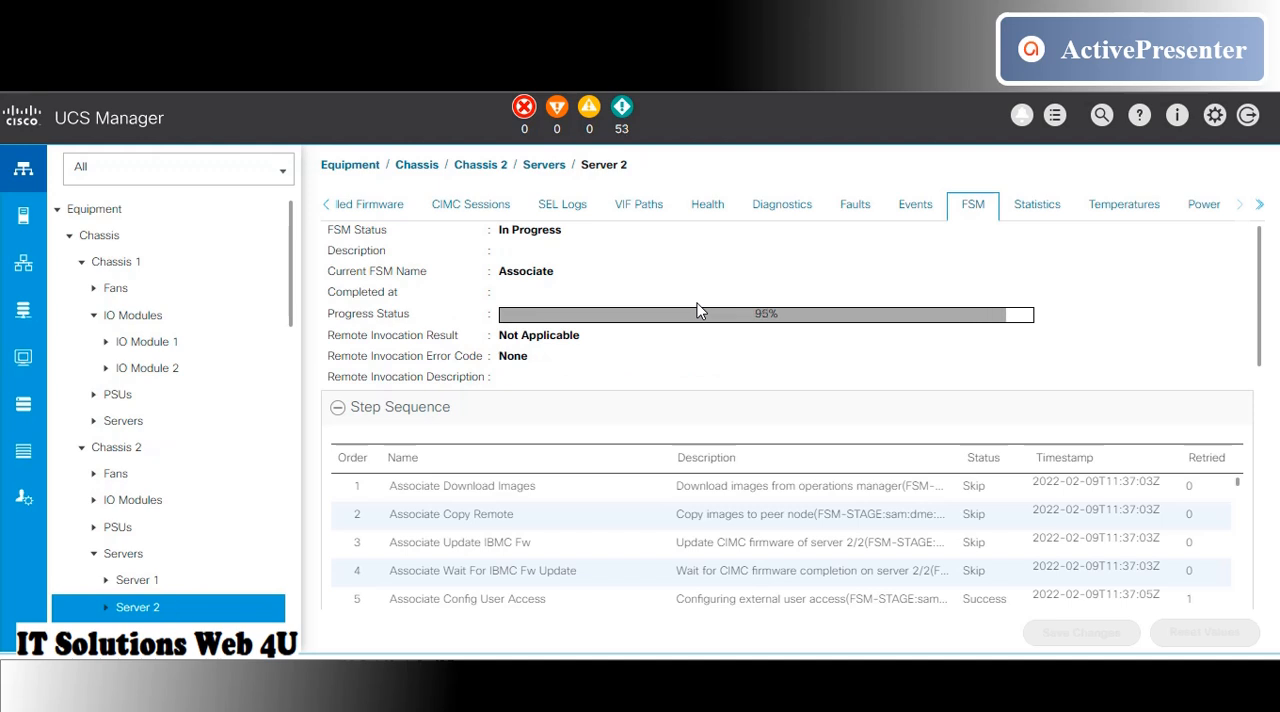
pyautogui.click(370, 204)
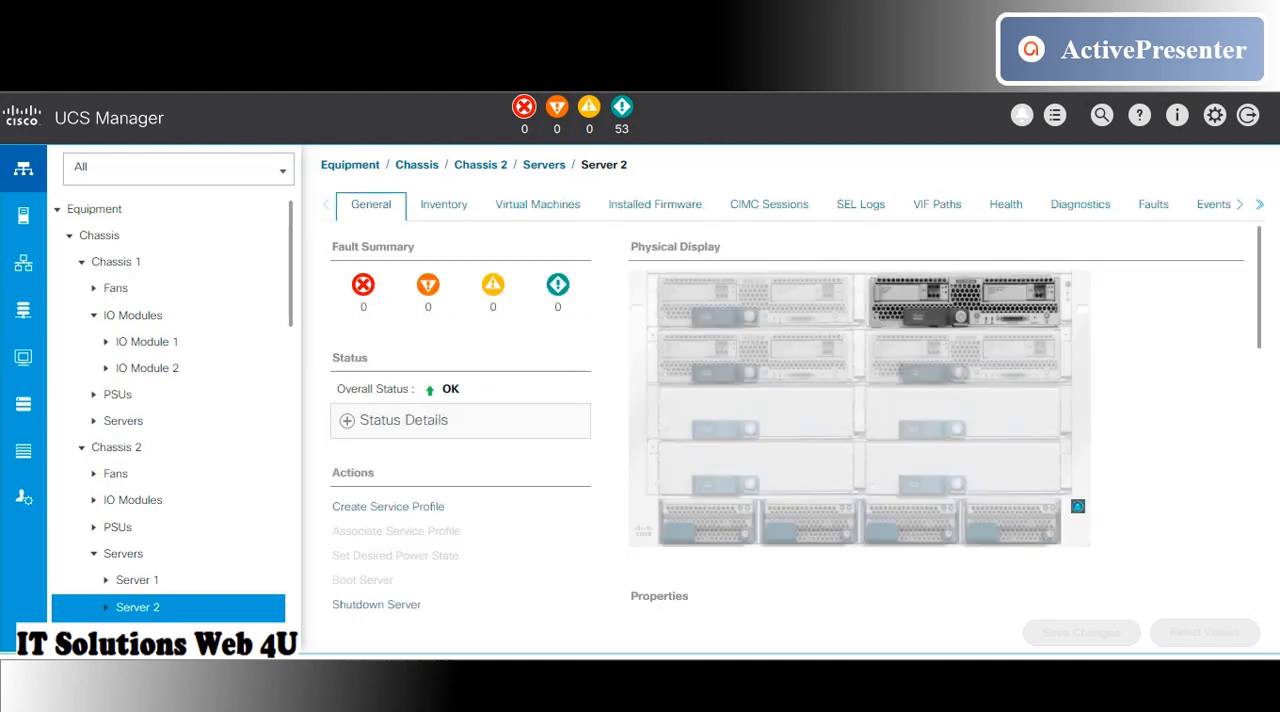
pyautogui.moveTo(362, 546)
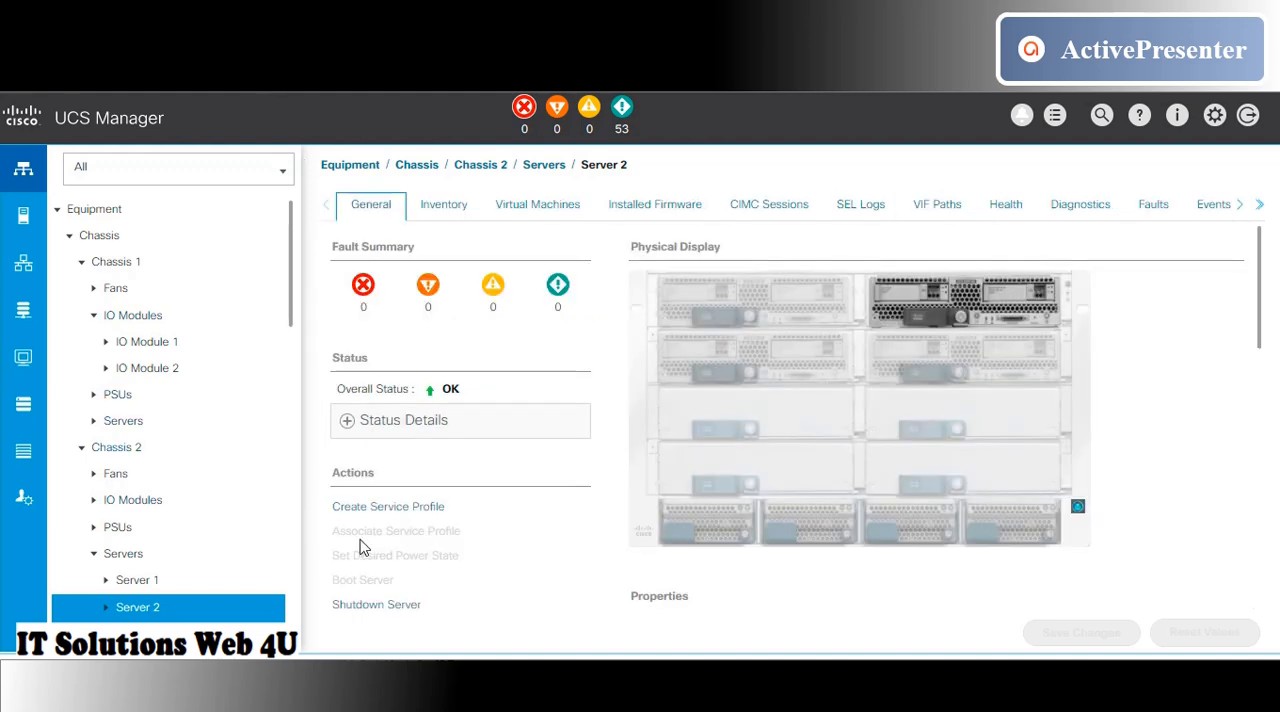
pyautogui.moveTo(263, 540)
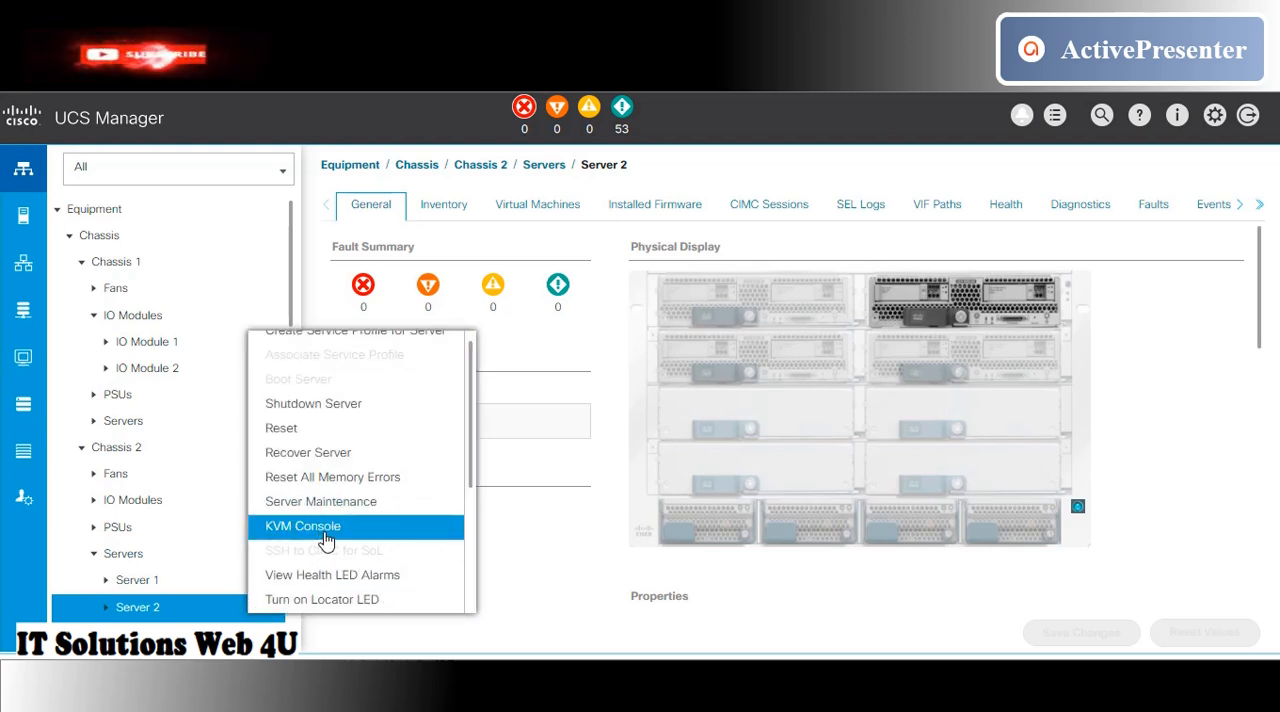
pyautogui.click(302, 526)
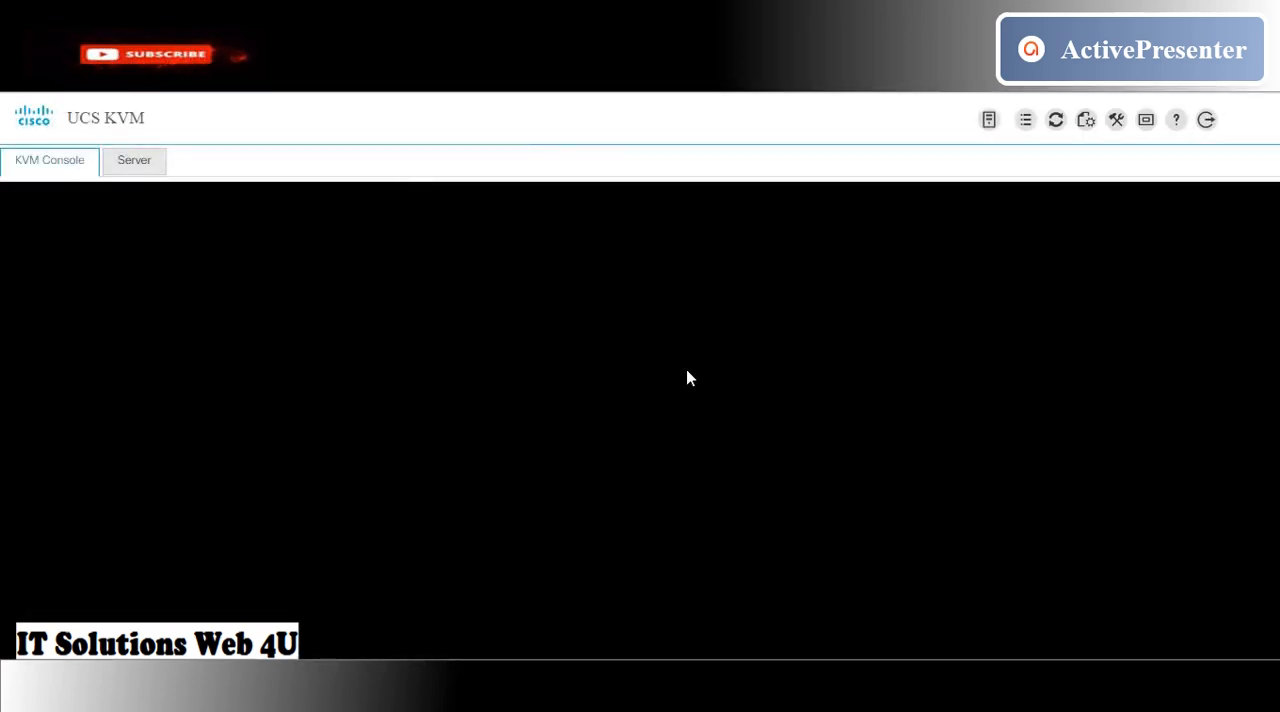